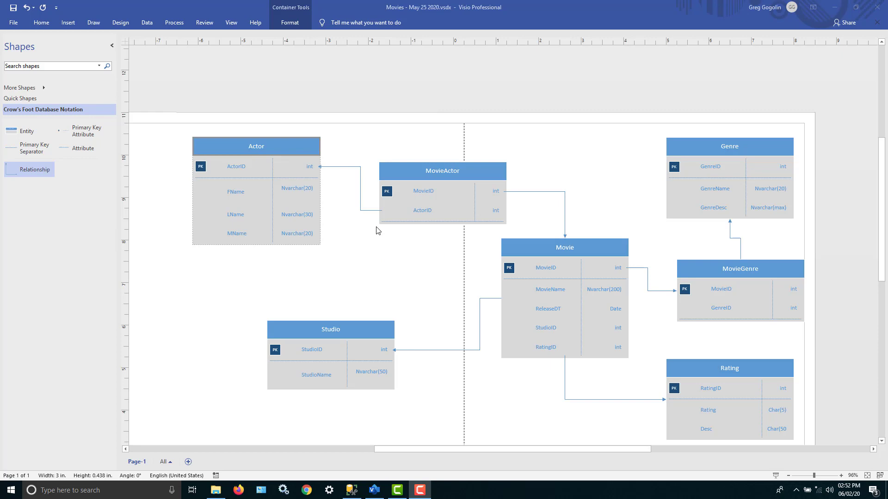
mouse_move(375, 231)
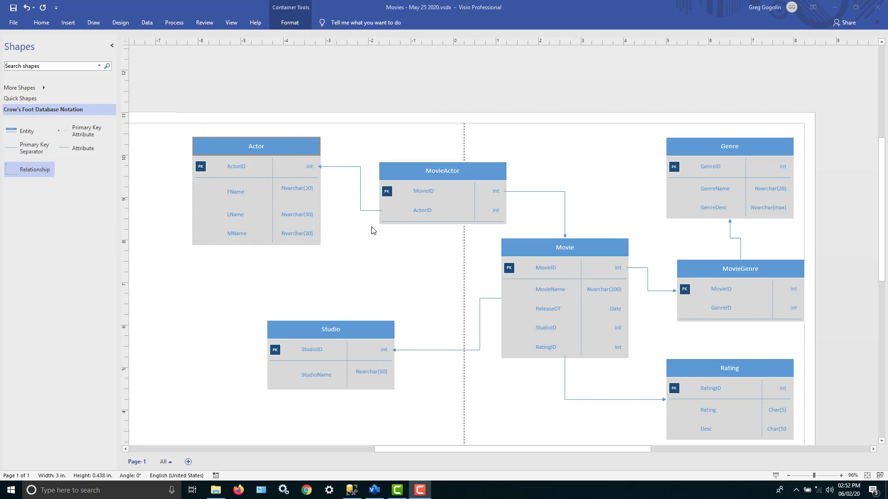
mouse_move(352, 245)
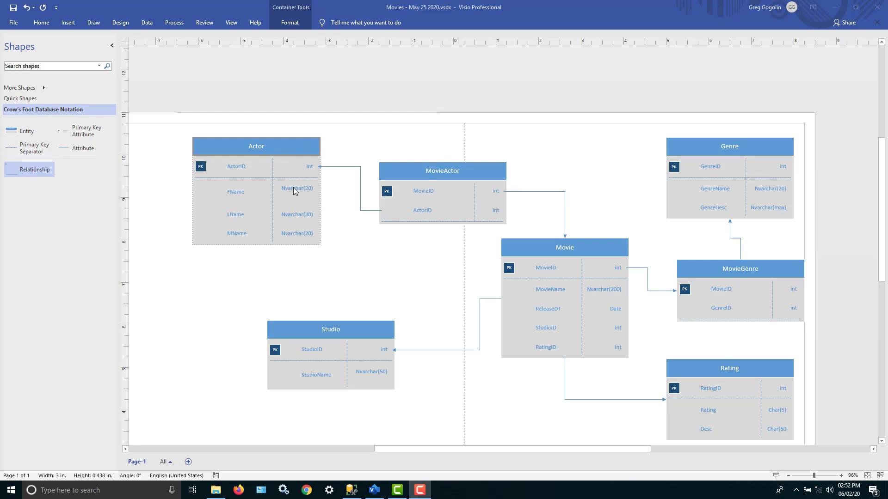
mouse_move(298, 146)
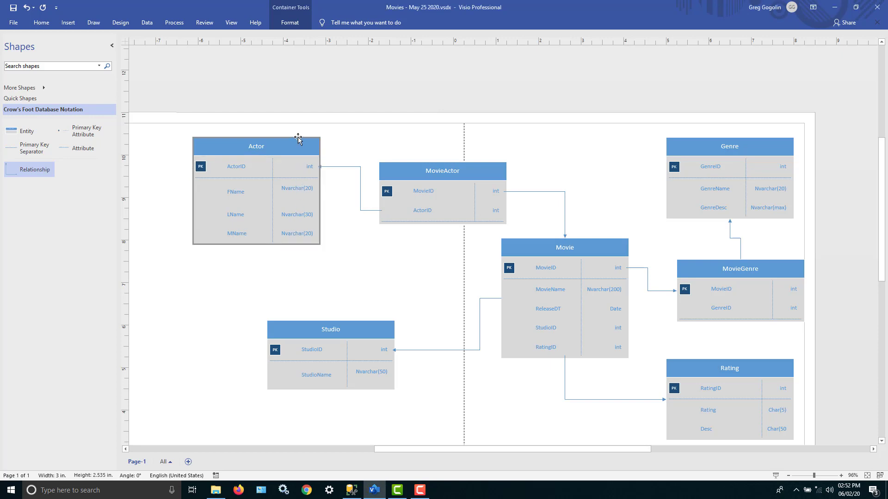
- Inspect the Actor table in the Visio diagram and scroll the view right
left_click(256, 147)
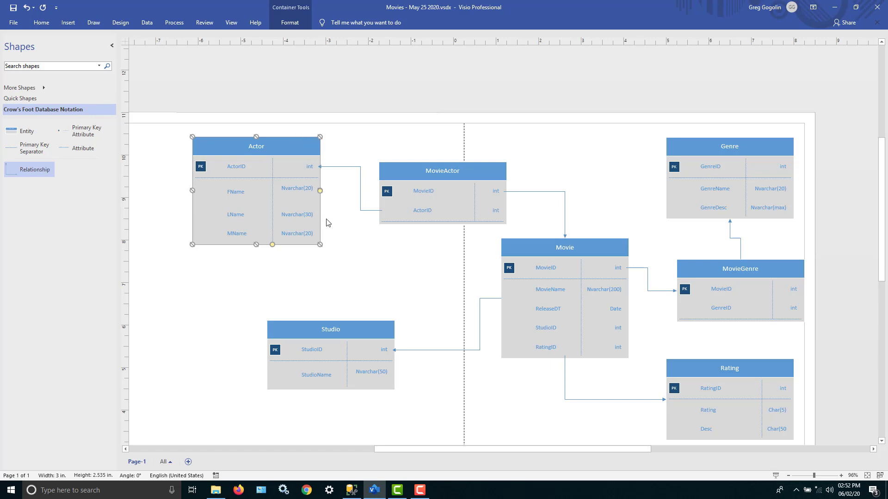
mouse_move(296, 140)
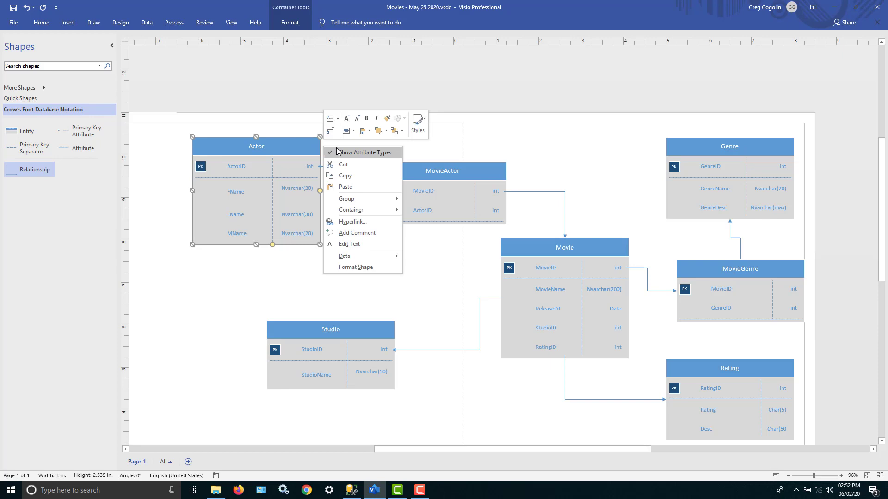
left_click(365, 153)
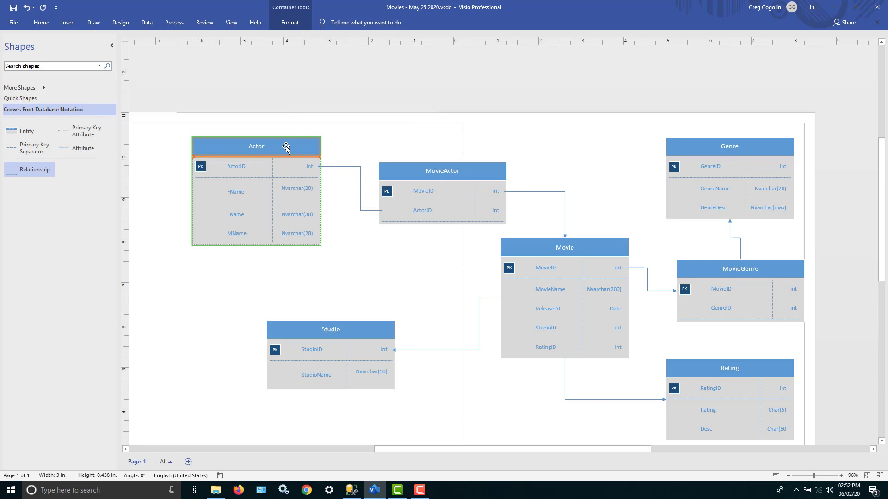
right_click(301, 146)
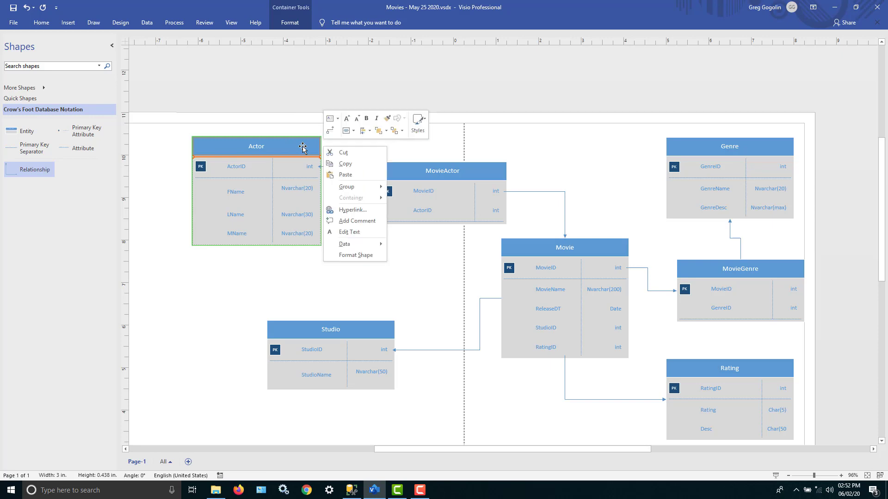
mouse_move(525, 138)
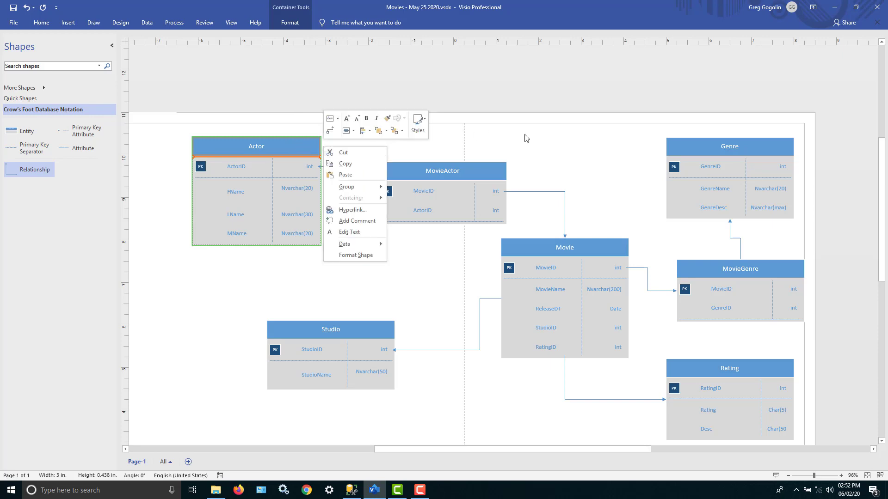
left_click(531, 141)
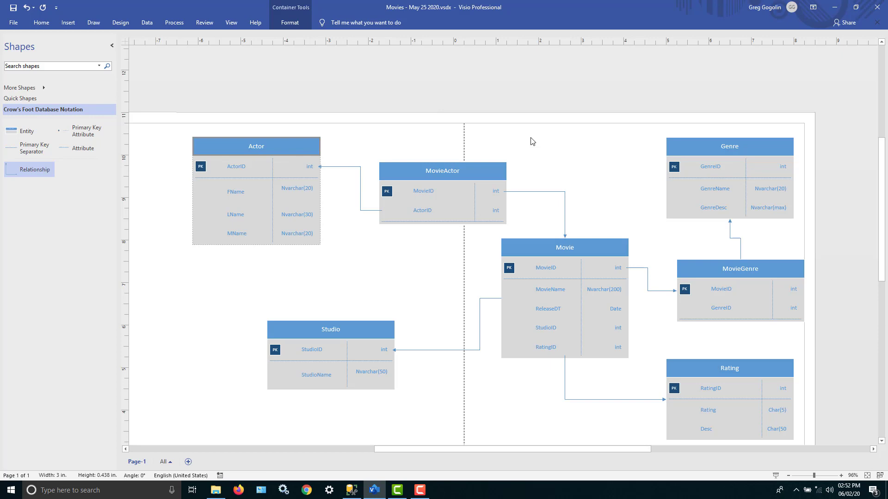
mouse_move(688, 231)
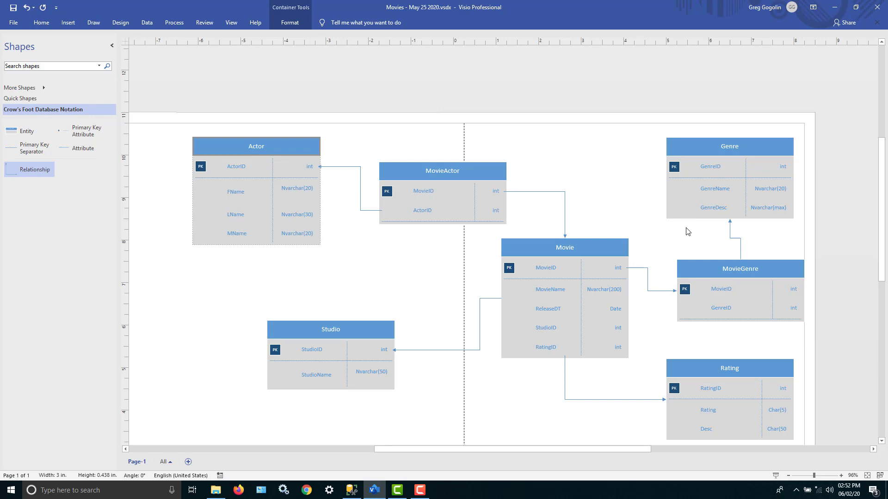
mouse_move(735, 380)
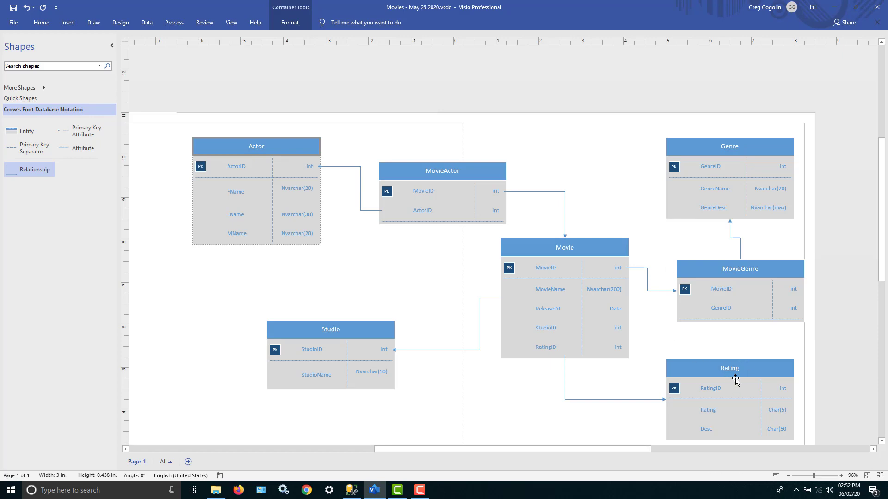
mouse_move(725, 438)
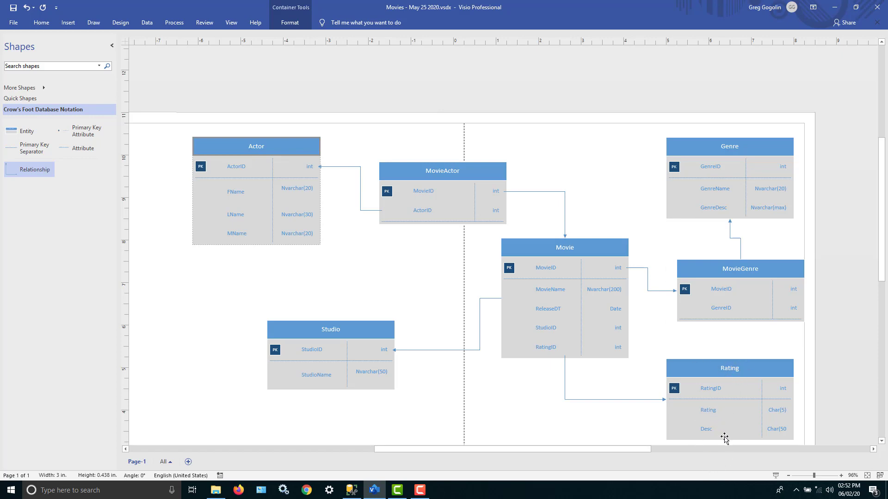
mouse_move(723, 425)
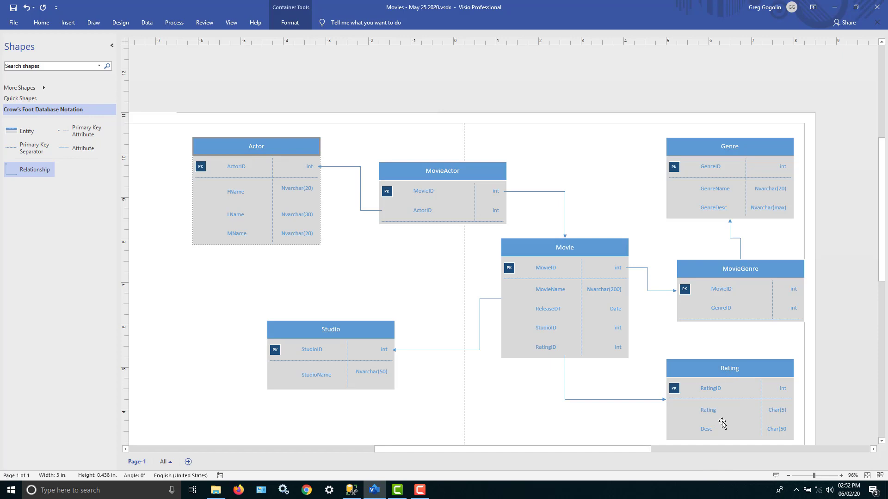
mouse_move(296, 195)
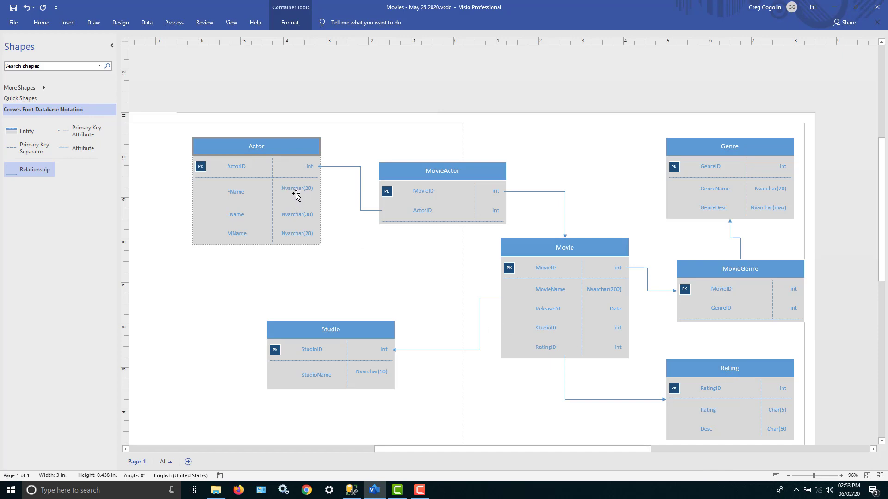
mouse_move(309, 157)
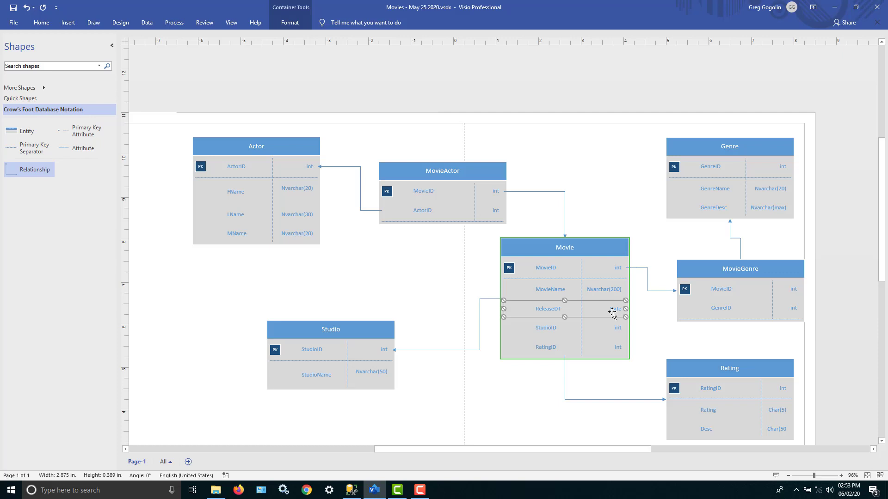
mouse_move(611, 318)
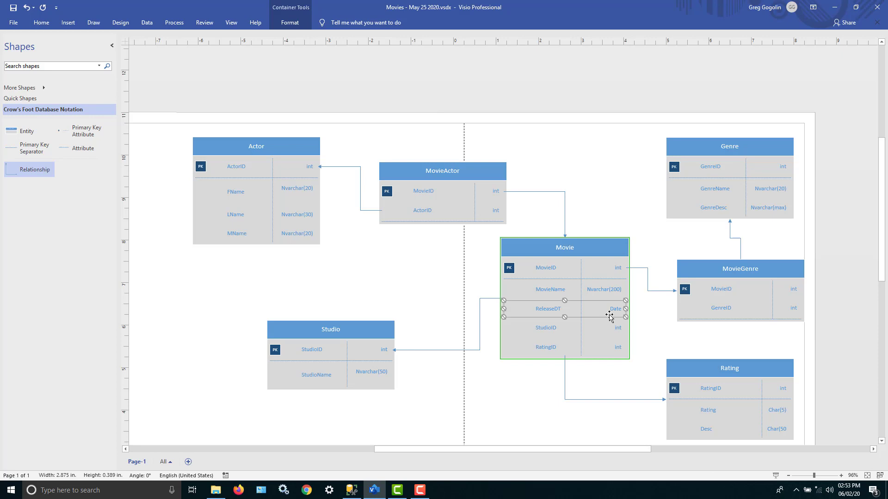
mouse_move(619, 286)
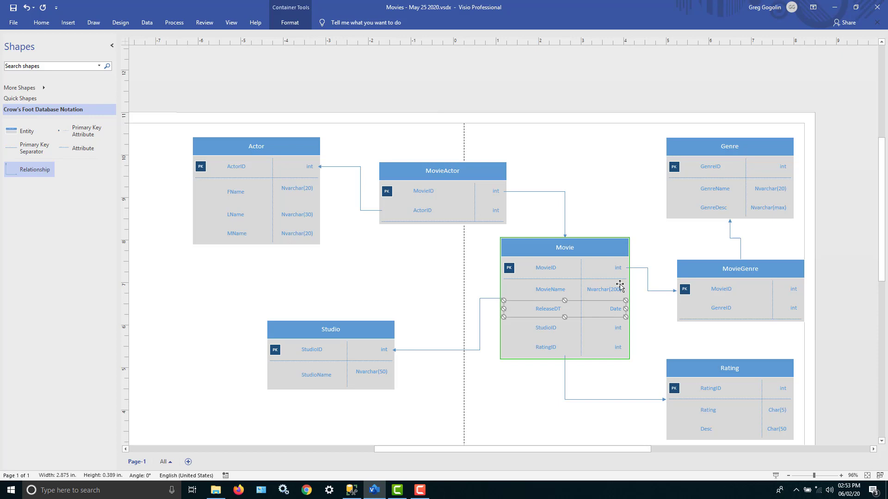
mouse_move(603, 276)
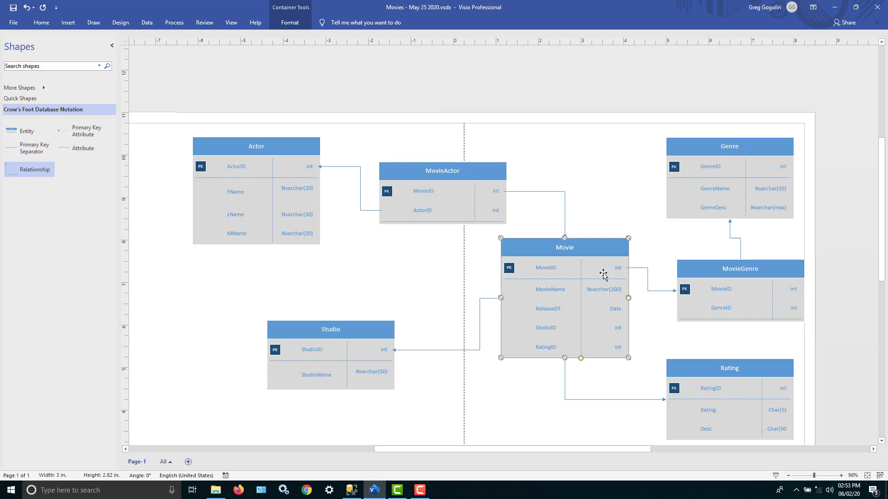
mouse_move(369, 372)
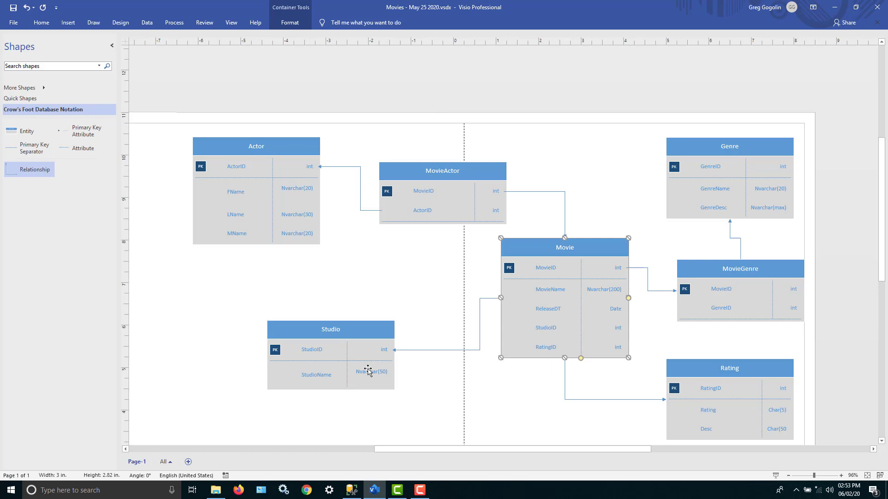
mouse_move(287, 221)
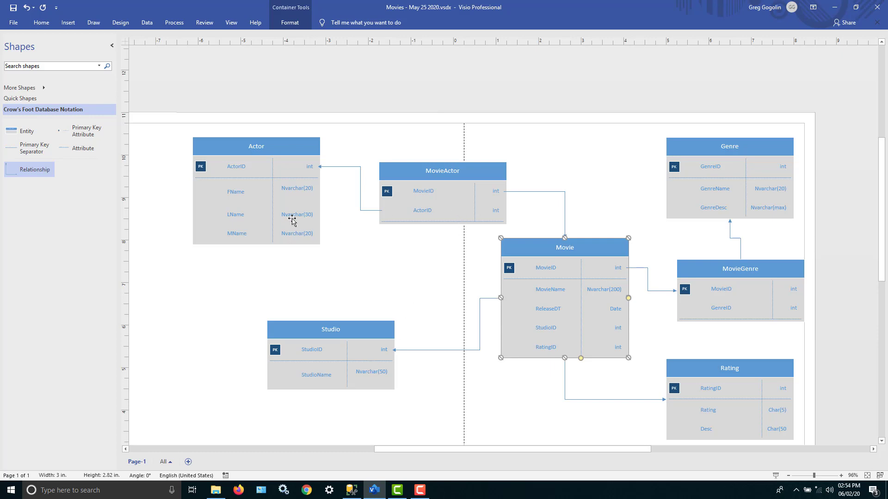
mouse_move(659, 270)
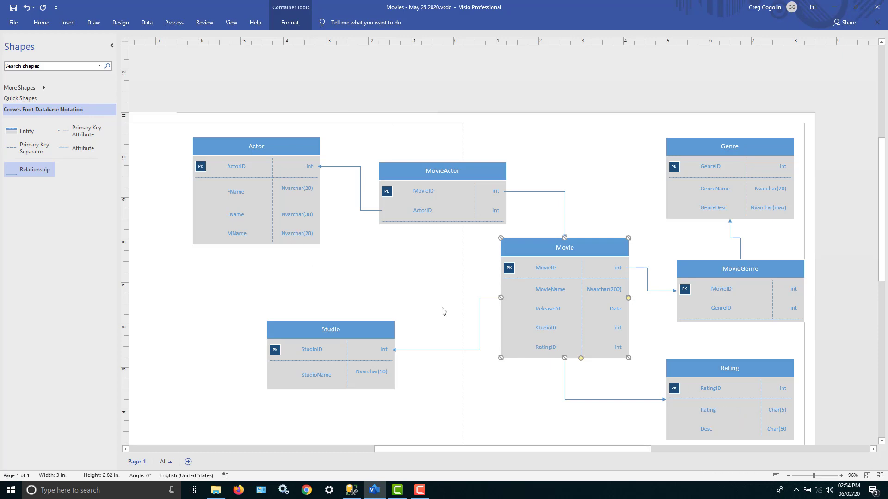
mouse_move(437, 303)
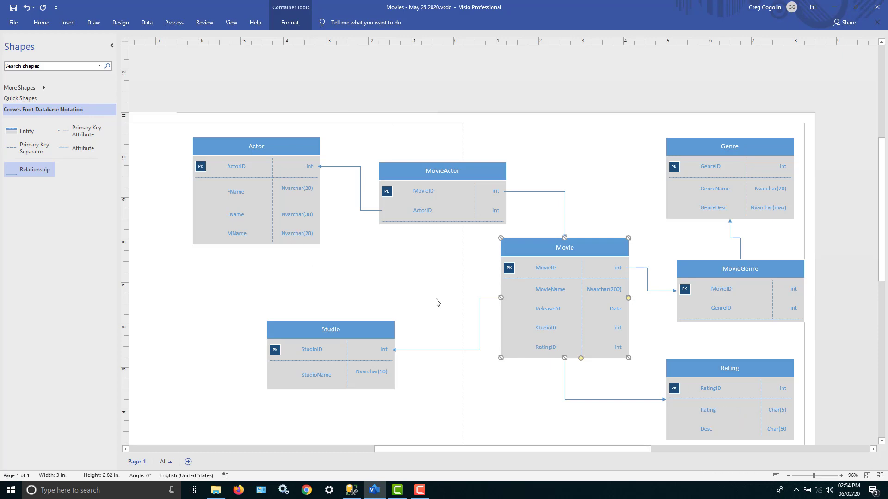
mouse_move(389, 267)
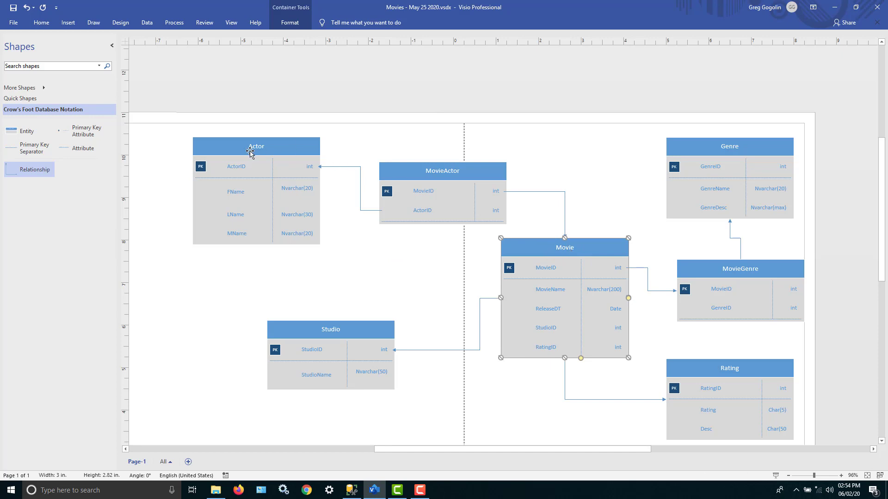
mouse_move(280, 166)
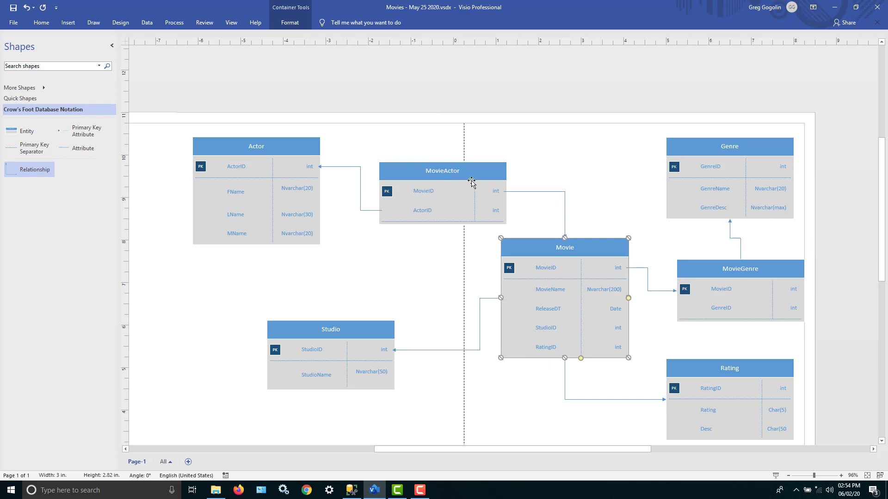
mouse_move(451, 203)
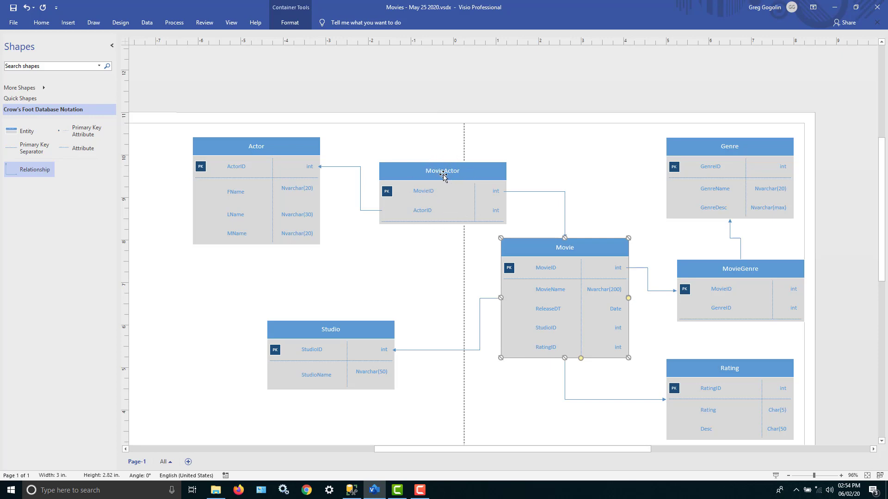
mouse_move(468, 176)
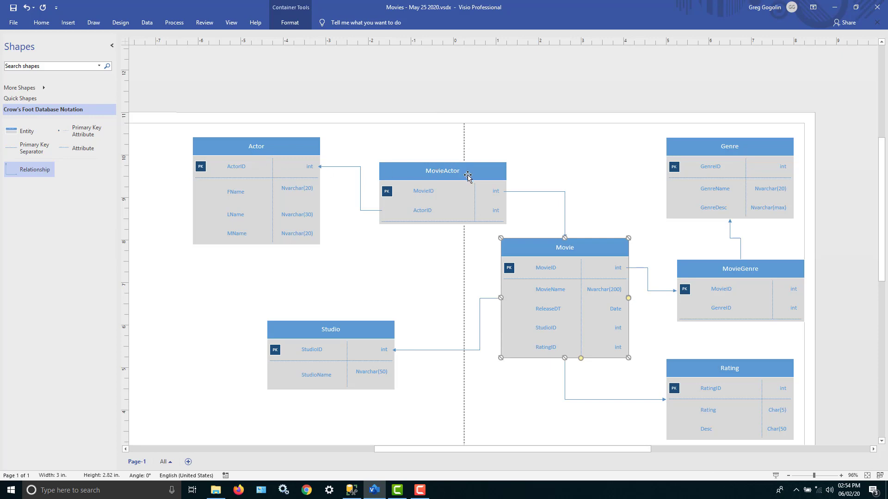
mouse_move(439, 171)
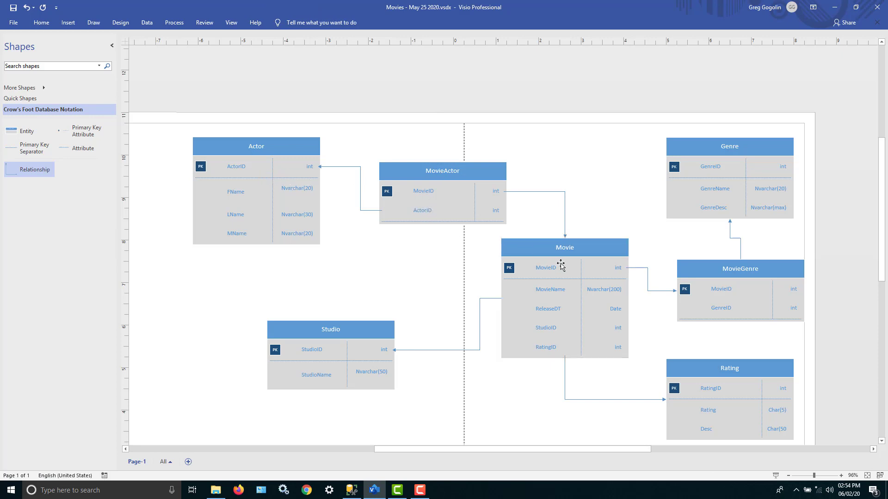
mouse_move(528, 238)
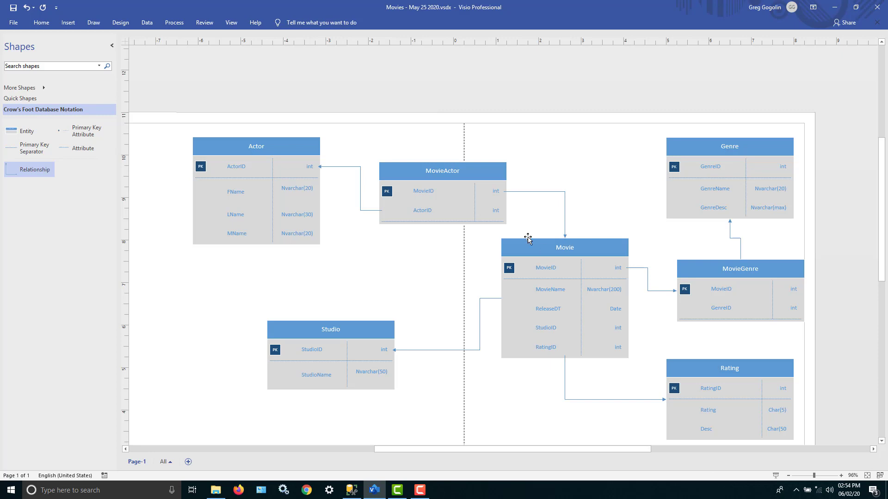
mouse_move(432, 192)
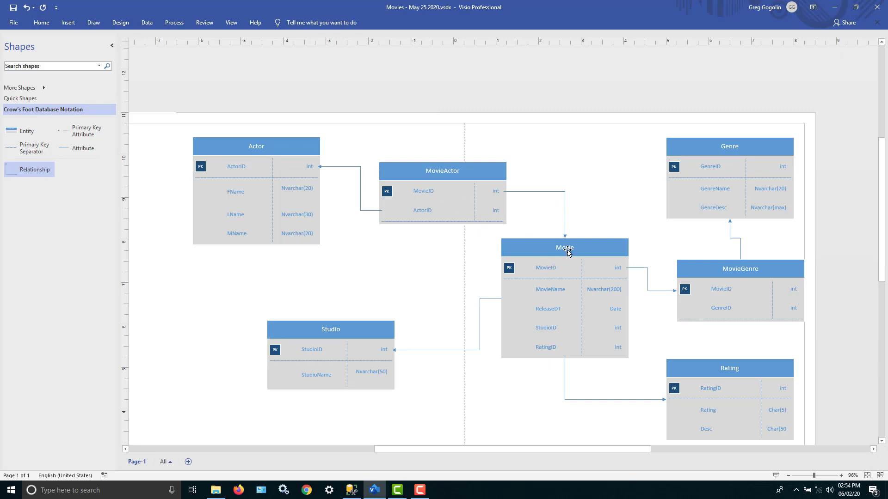
mouse_move(448, 172)
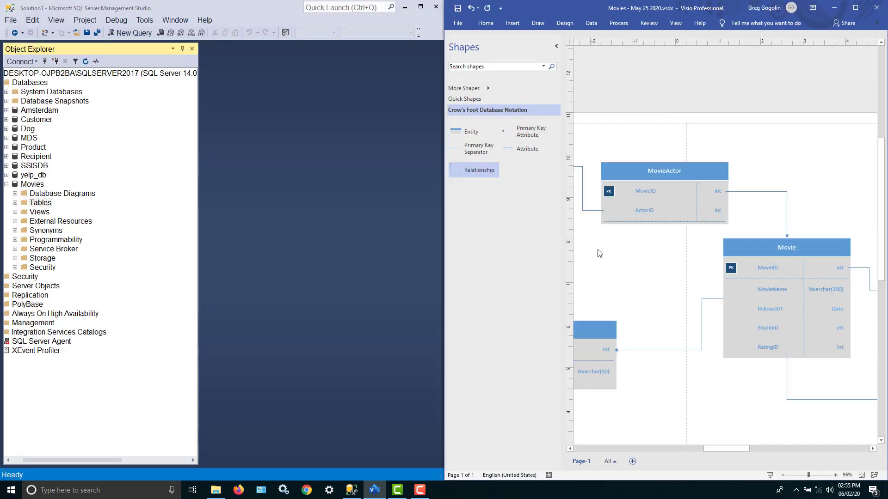
mouse_move(26, 194)
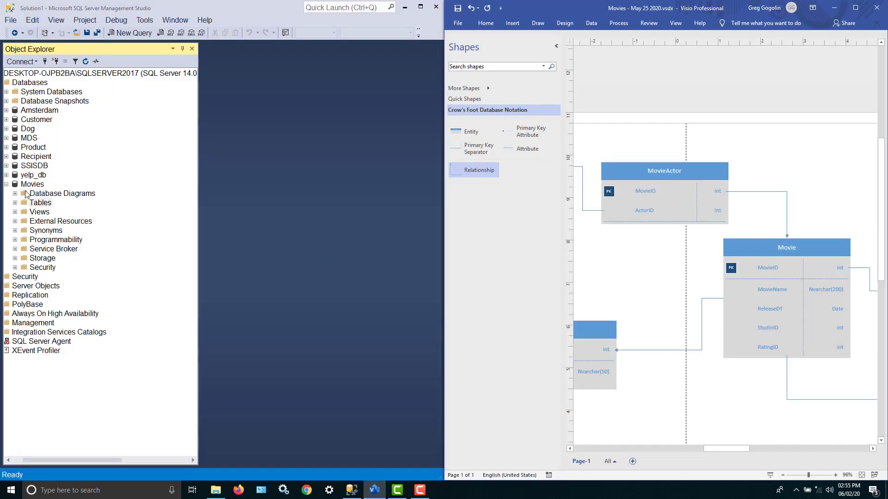
mouse_move(128, 221)
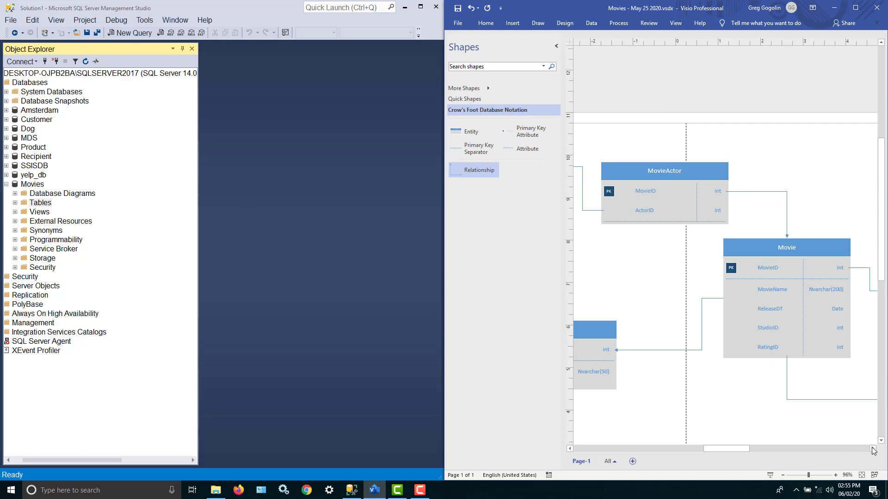
scroll("right", 3)
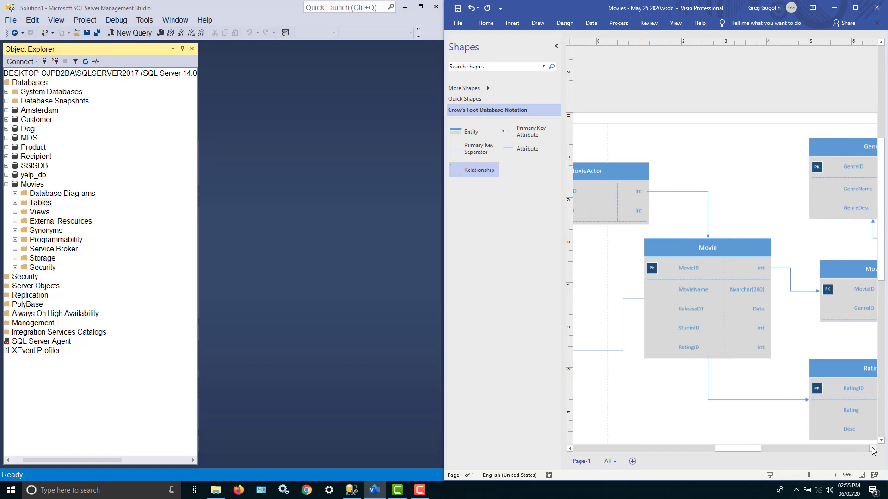
scroll("right", 3)
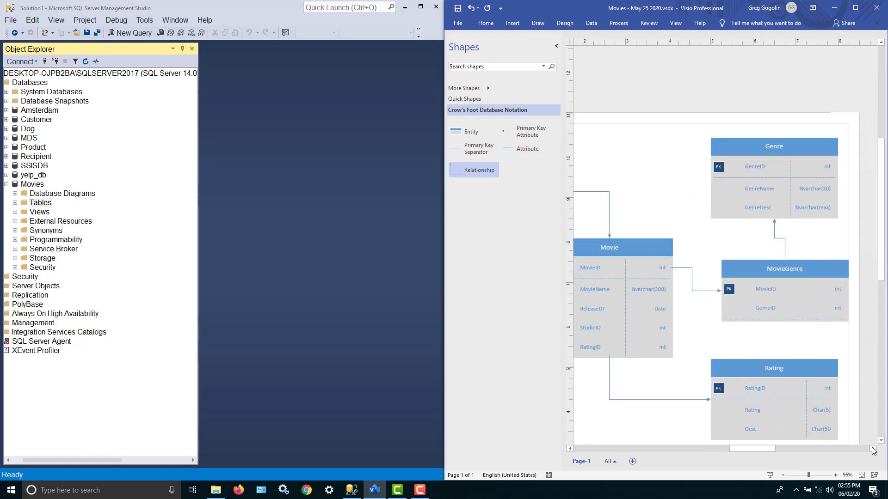
mouse_move(793, 289)
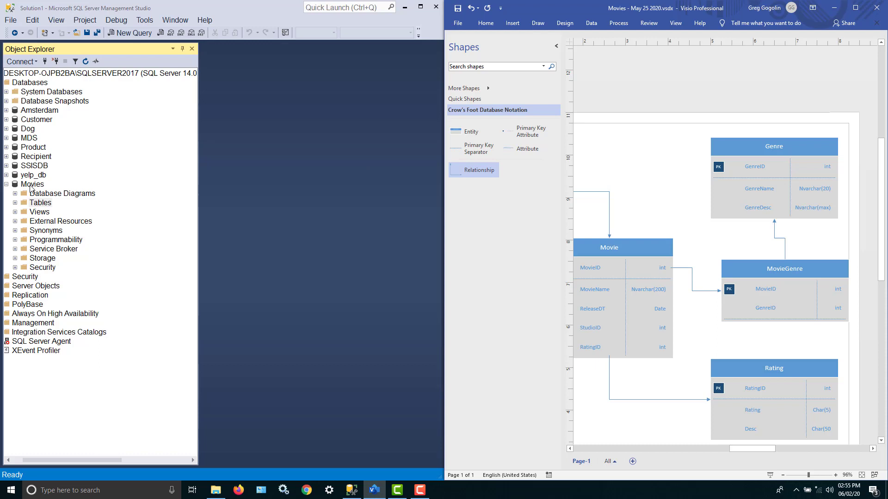
mouse_move(36, 84)
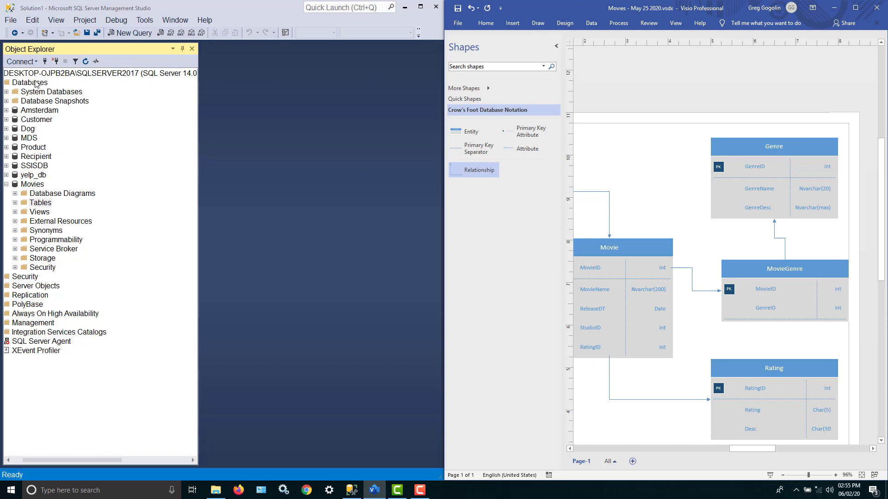
- Create a new database named MovieTest on the server
right_click(33, 83)
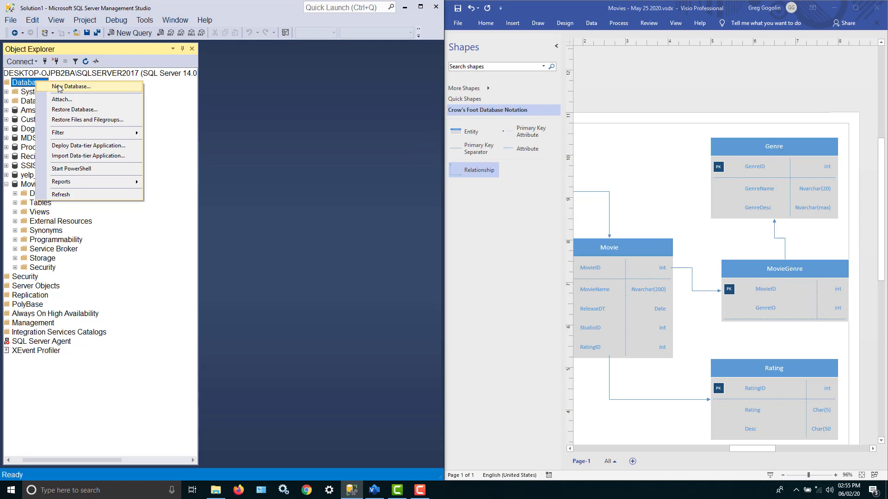
left_click(70, 86)
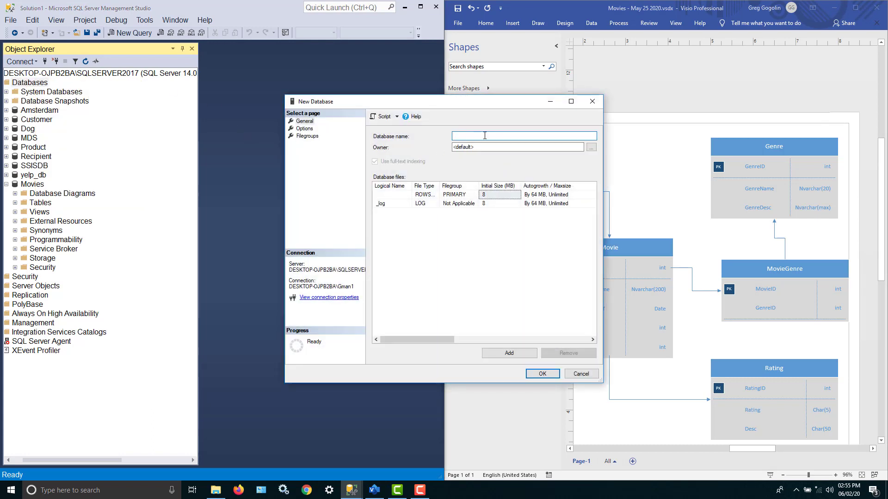
type("Movie")
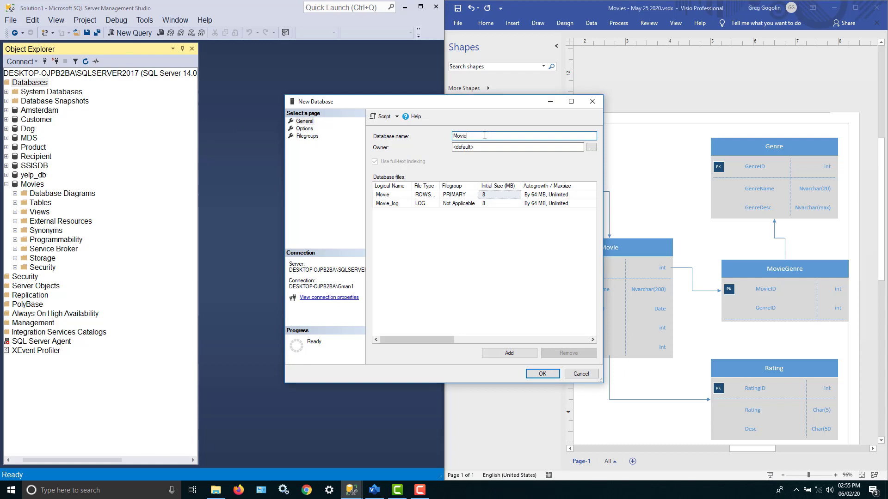
type("Test")
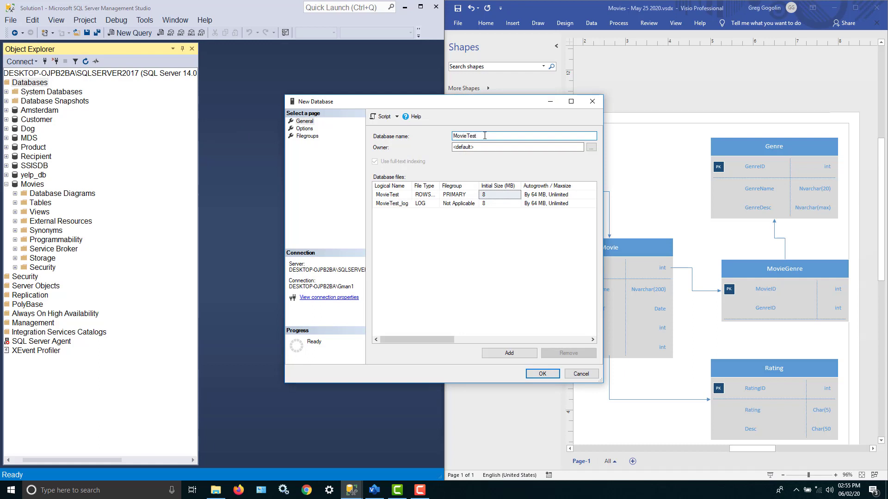
left_click(541, 374)
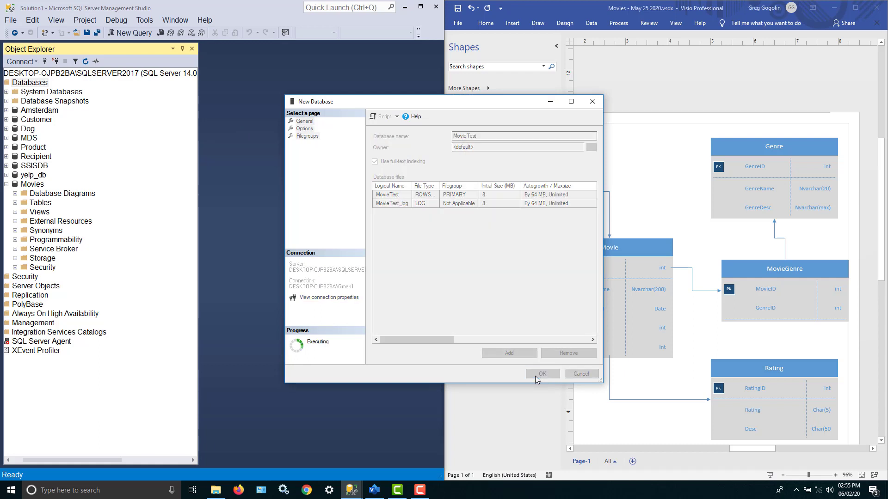
- Expand the new MovieTest database and its Tables folder in Object Explorer
left_click(542, 373)
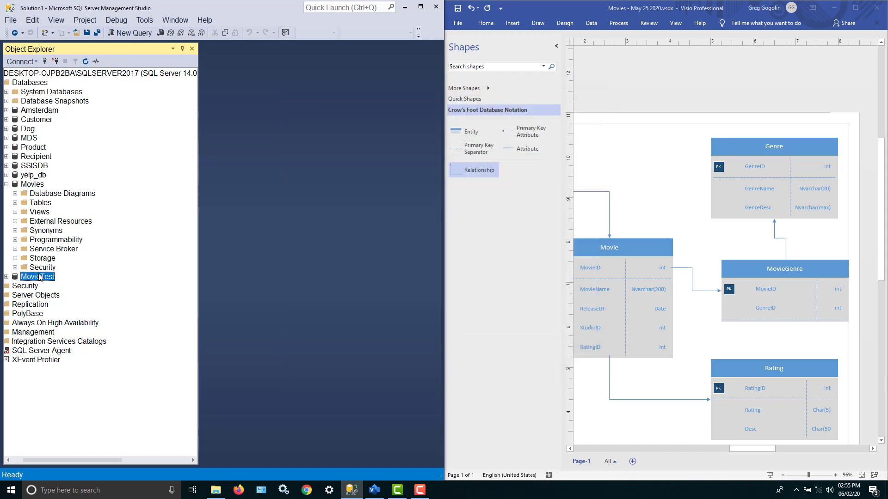
left_click(6, 277)
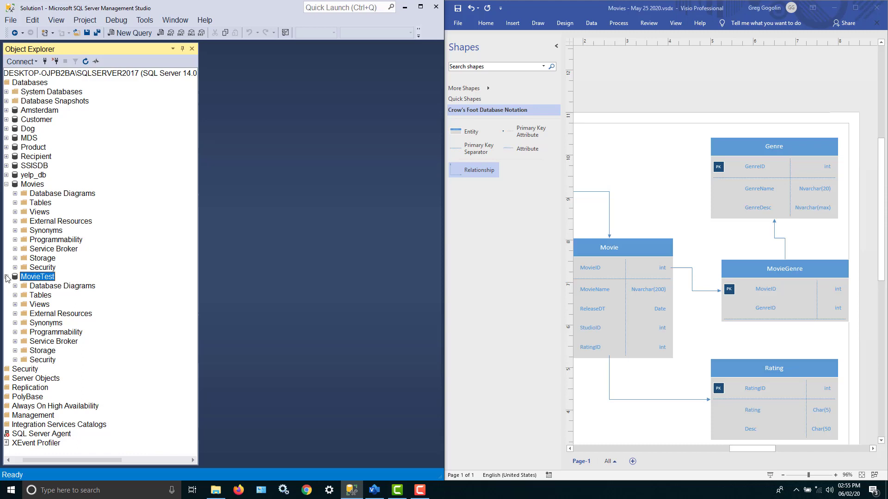
left_click(16, 295)
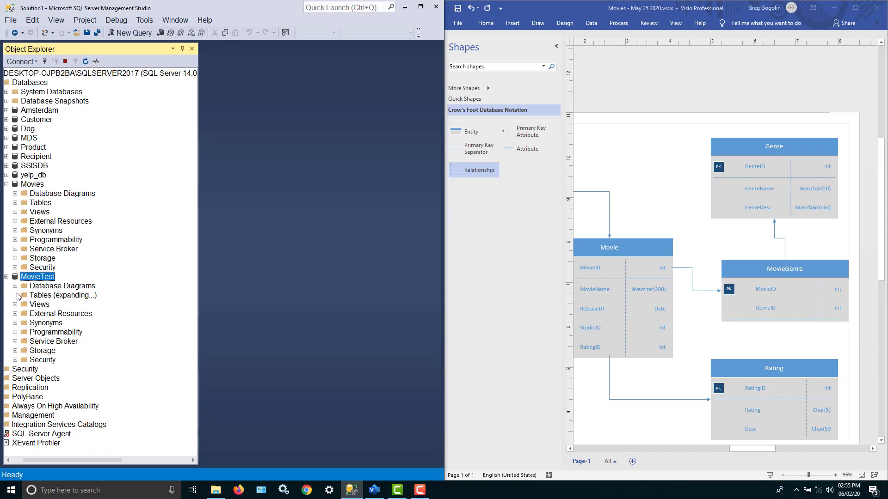
left_click(16, 295)
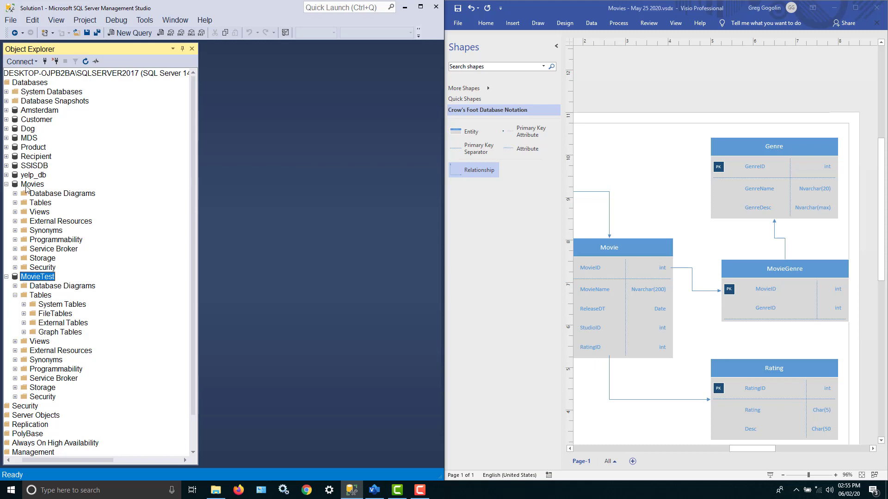
- Expand the Movies tables (Actor, Movie, MovieActor, Studio) and bring up the Movies table actions
left_click(15, 203)
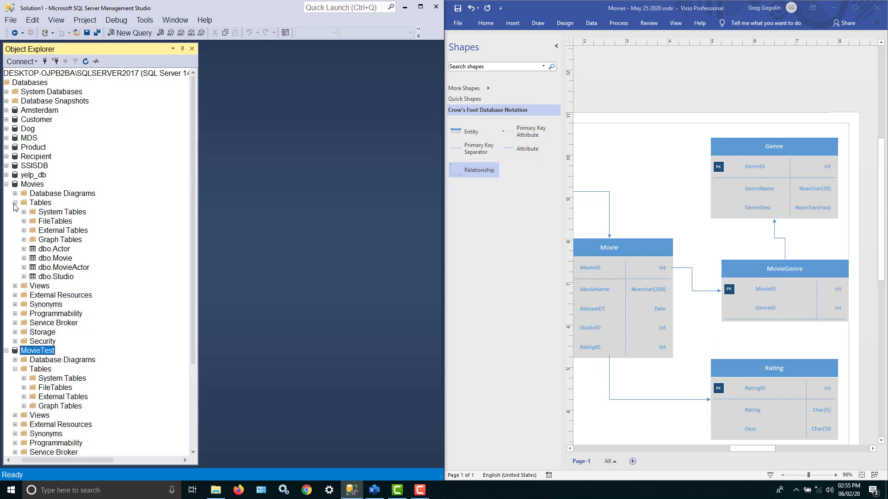
mouse_move(65, 268)
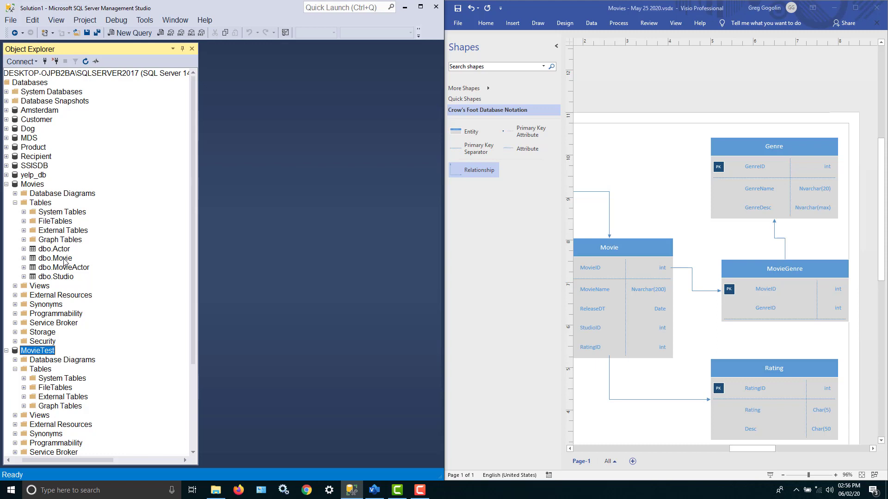
mouse_move(800, 203)
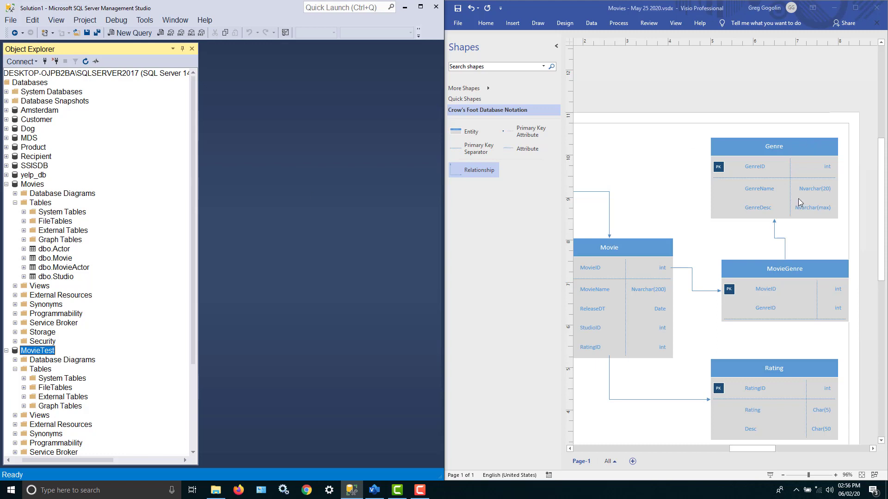
mouse_move(595, 272)
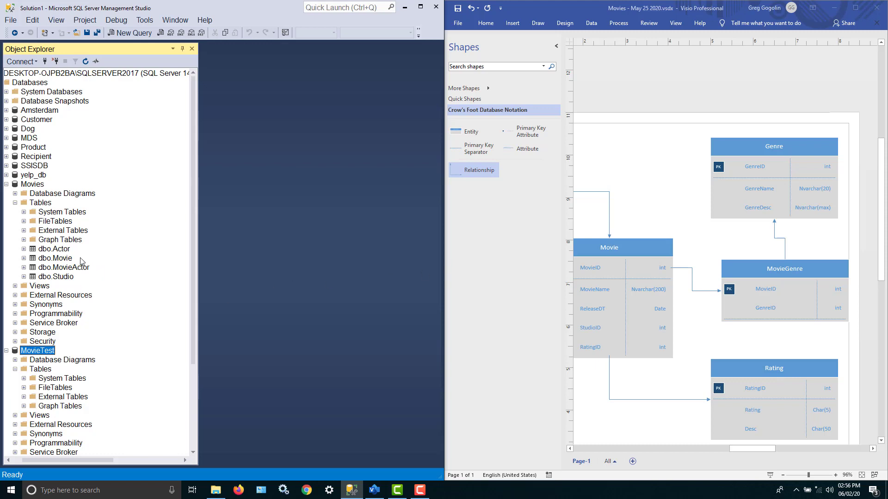
mouse_move(83, 269)
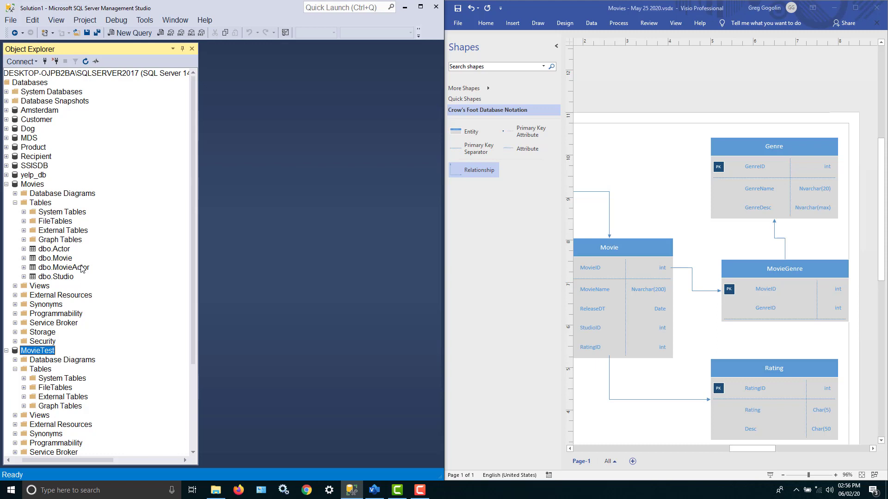
mouse_move(20, 221)
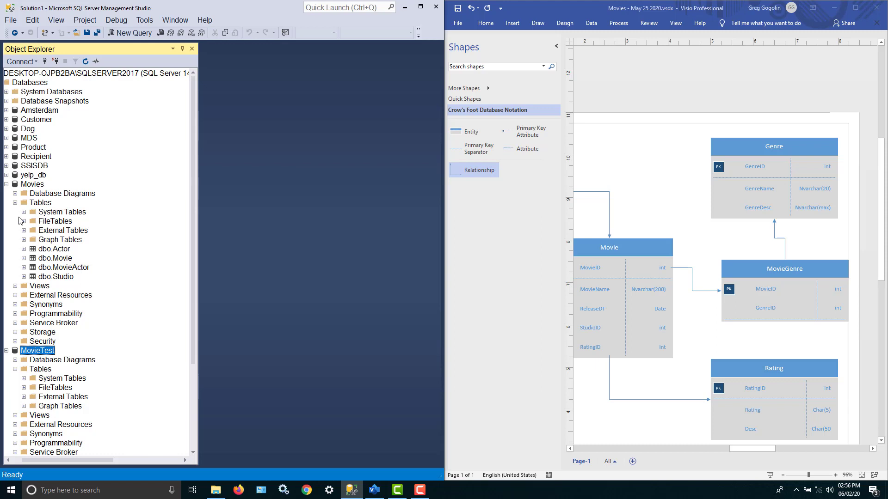
left_click(33, 184)
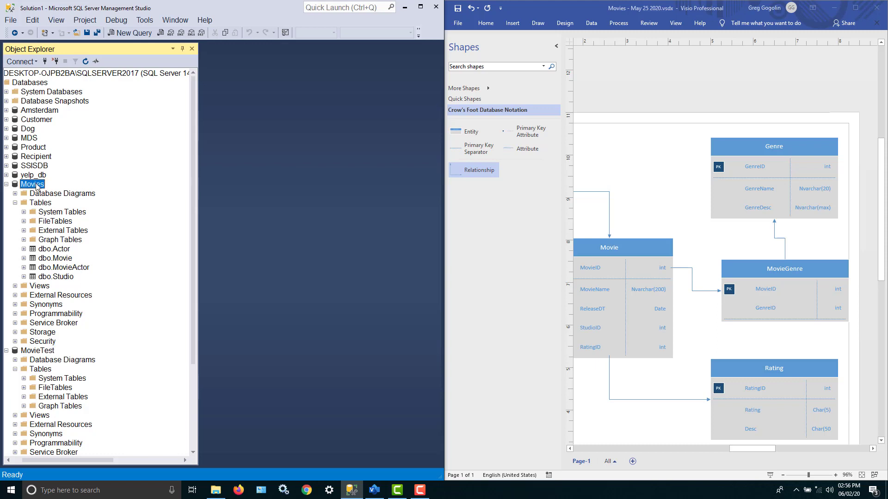
right_click(33, 184)
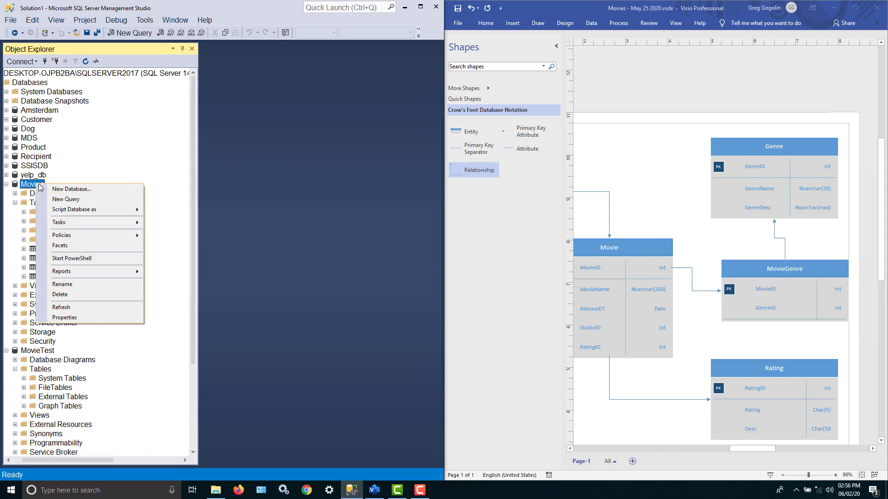
mouse_move(72, 258)
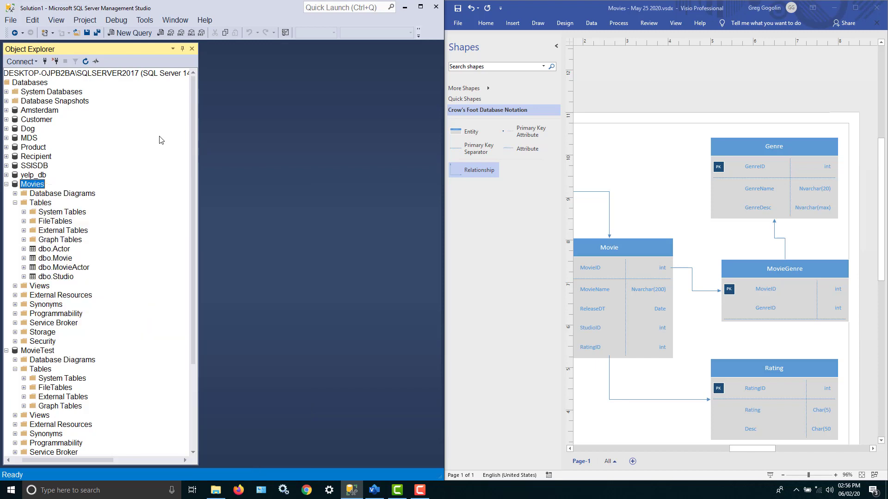
mouse_move(48, 206)
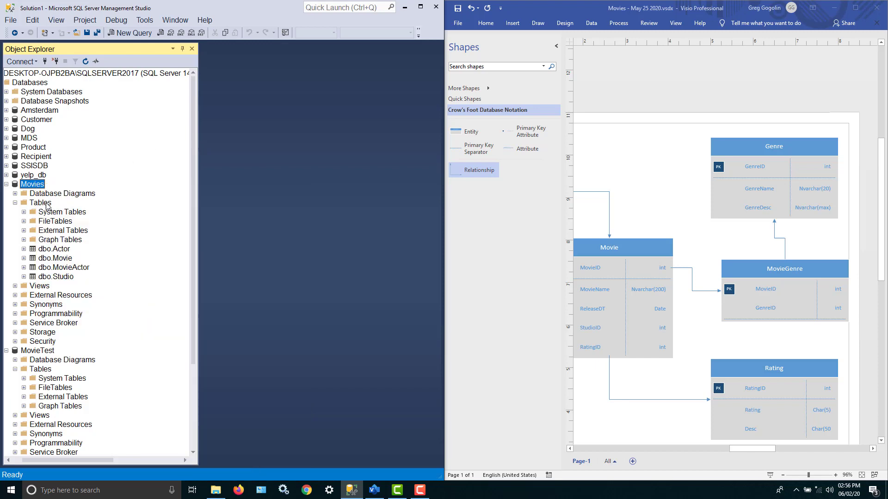
right_click(39, 203)
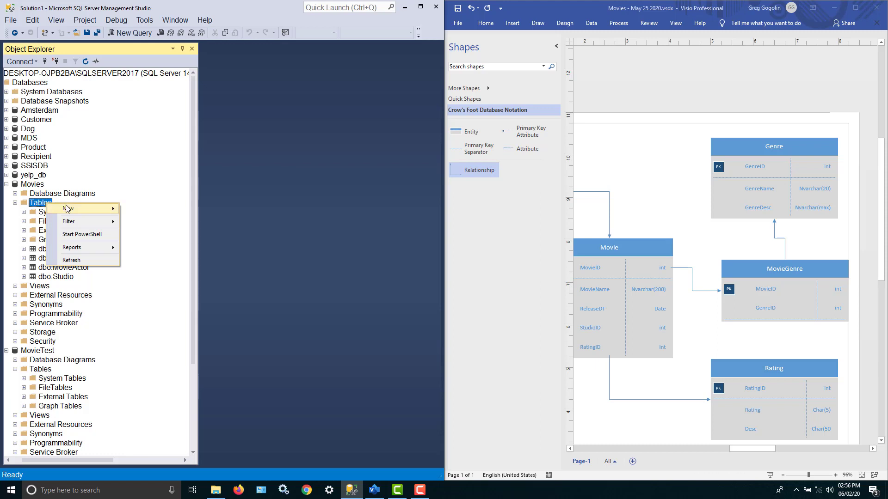
- Start a blank new table design in the Movies database, ready for the first column name
left_click(67, 208)
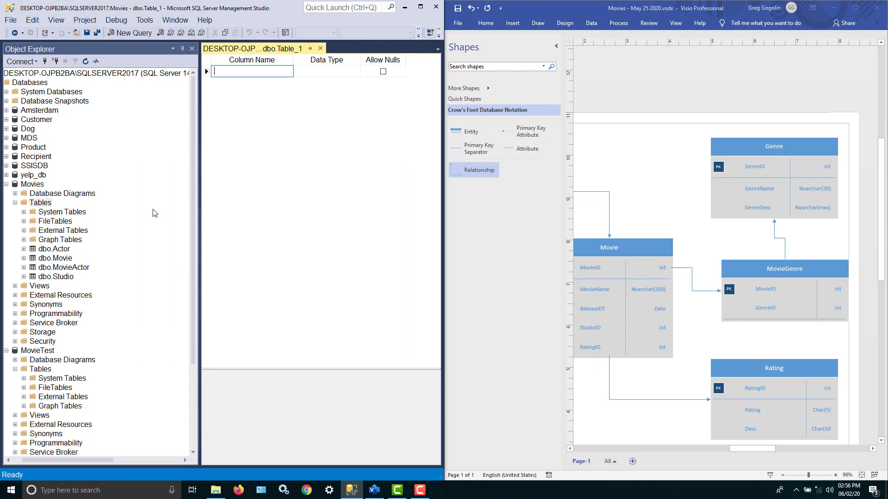
left_click(251, 72)
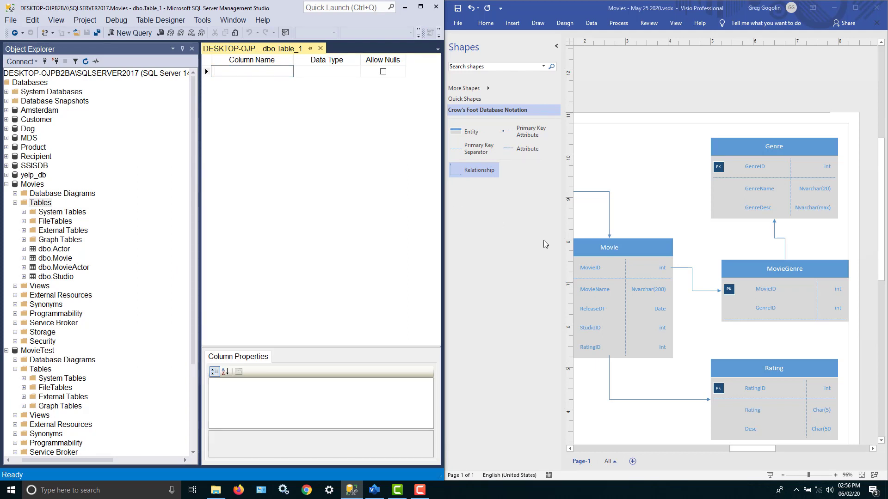
left_click(249, 72)
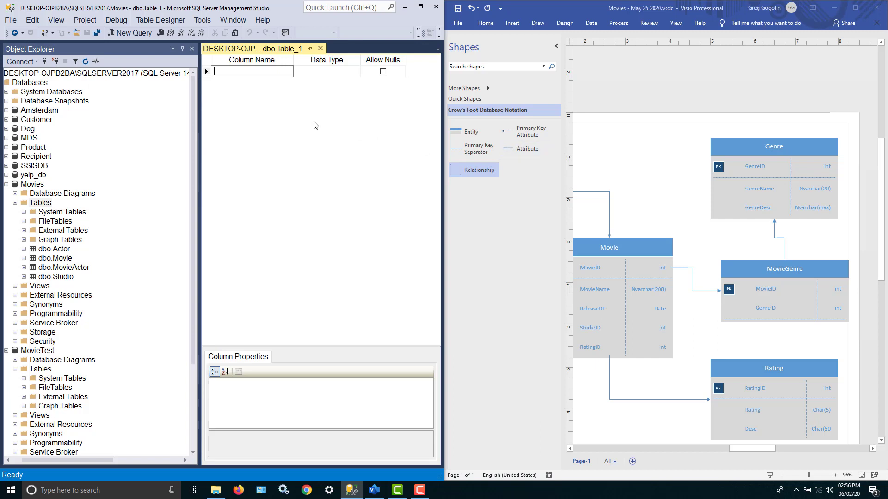
mouse_move(309, 128)
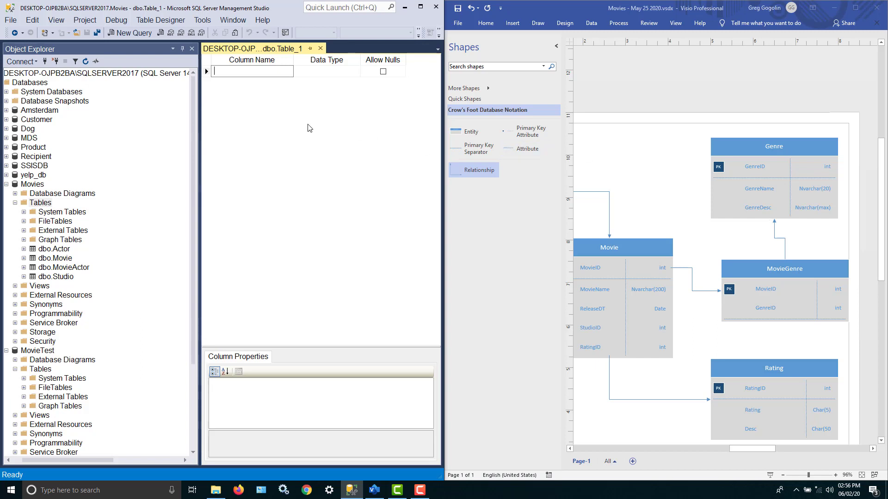
- Define a GenreID column of type int that does not allow nulls
type("GenreID")
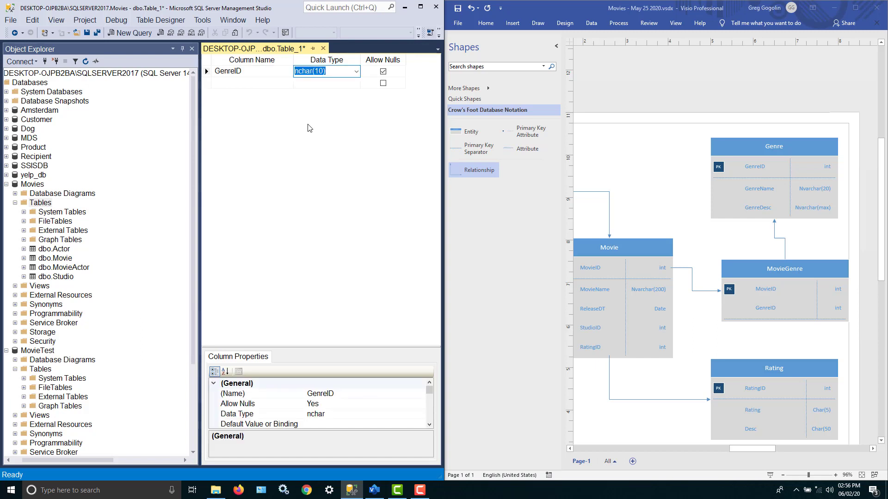
type("int")
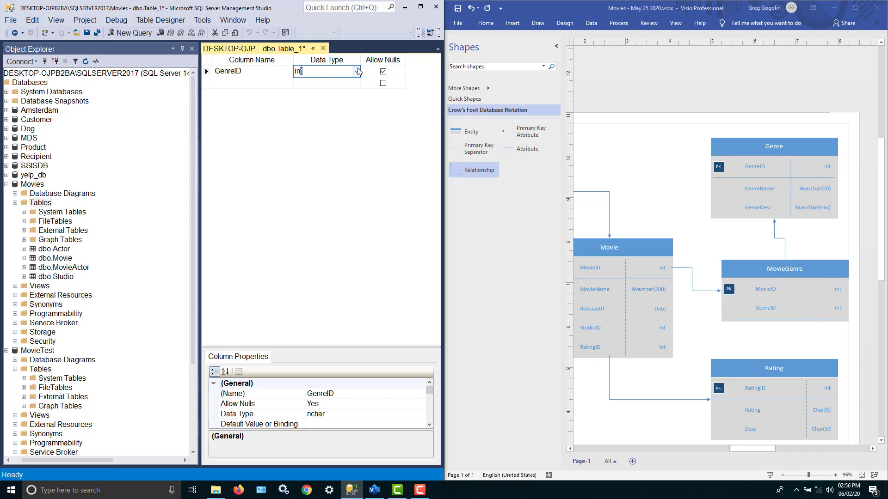
left_click(356, 71)
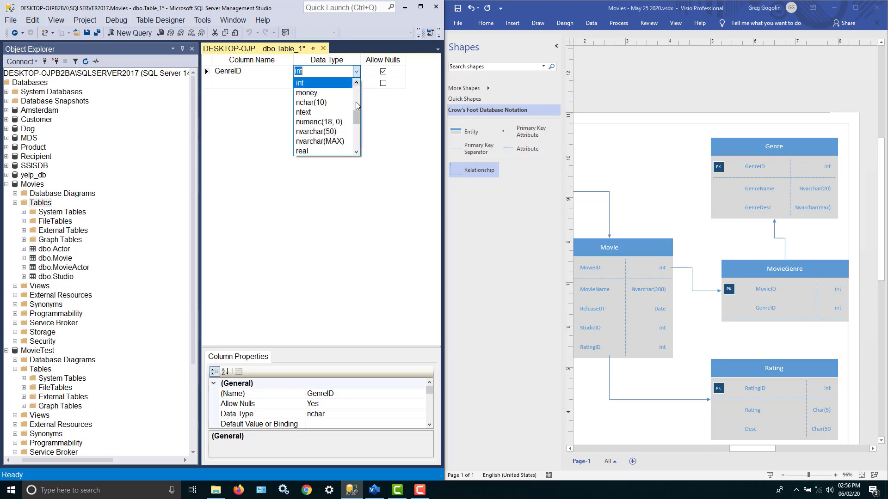
scroll("down", 3)
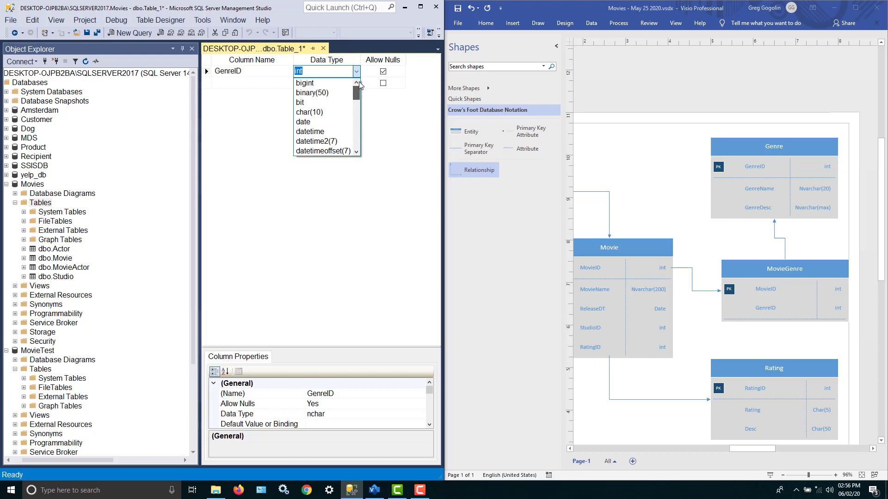
scroll("down", 3)
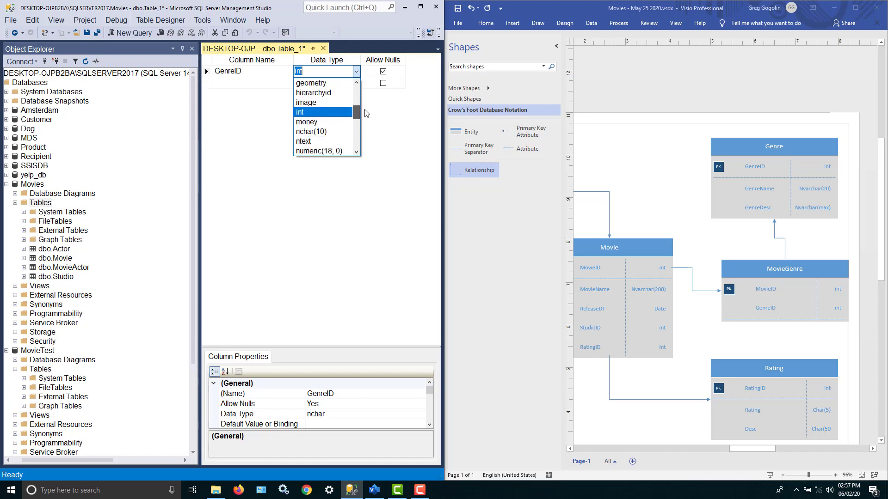
scroll("down", 3)
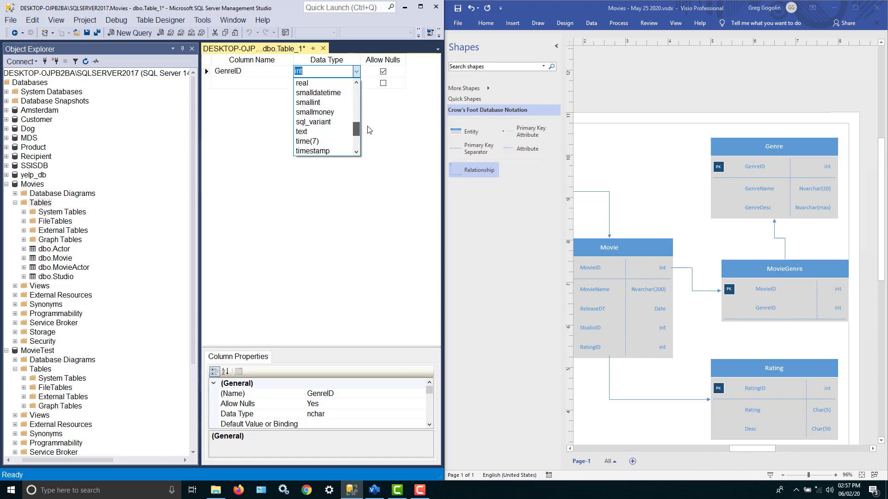
scroll("down", 3)
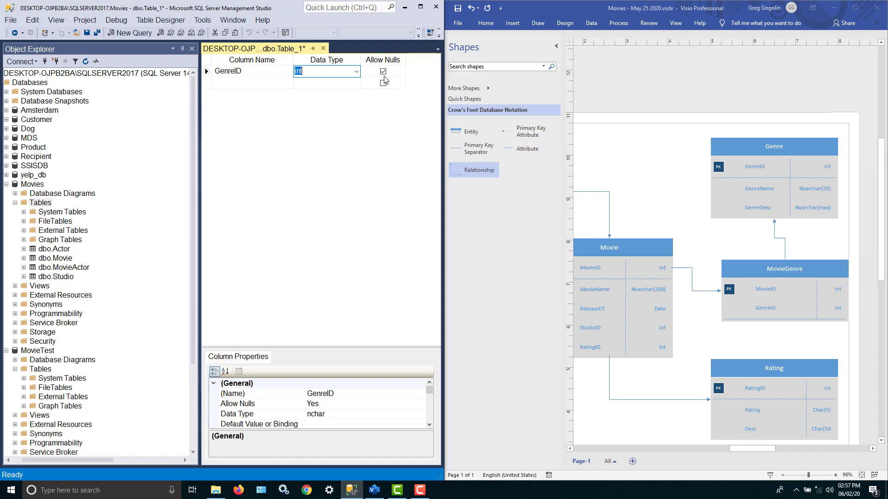
left_click(383, 71)
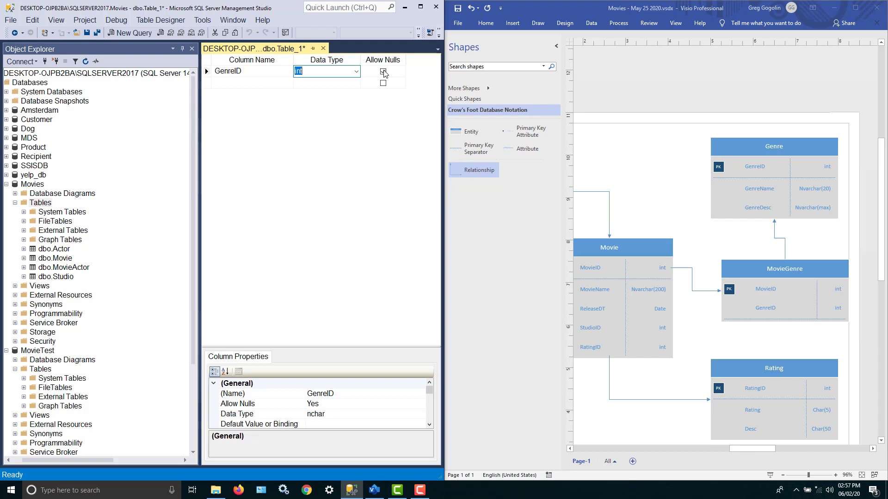
left_click(383, 71)
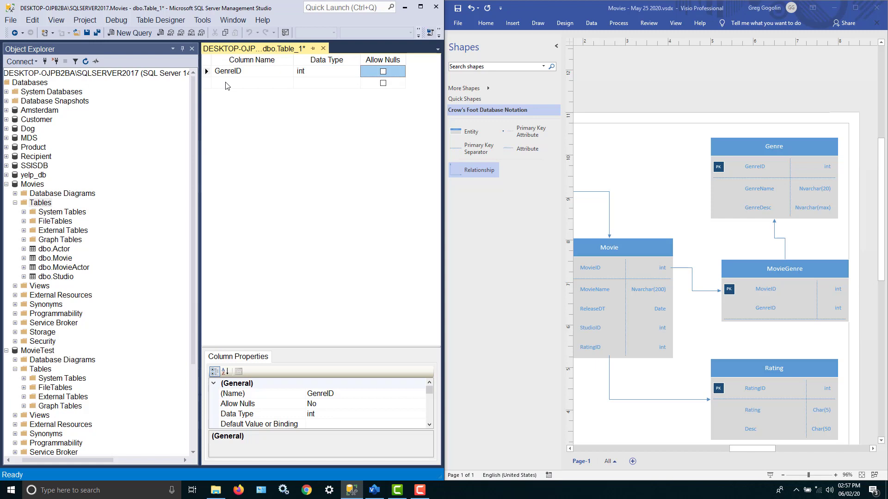
left_click(252, 82)
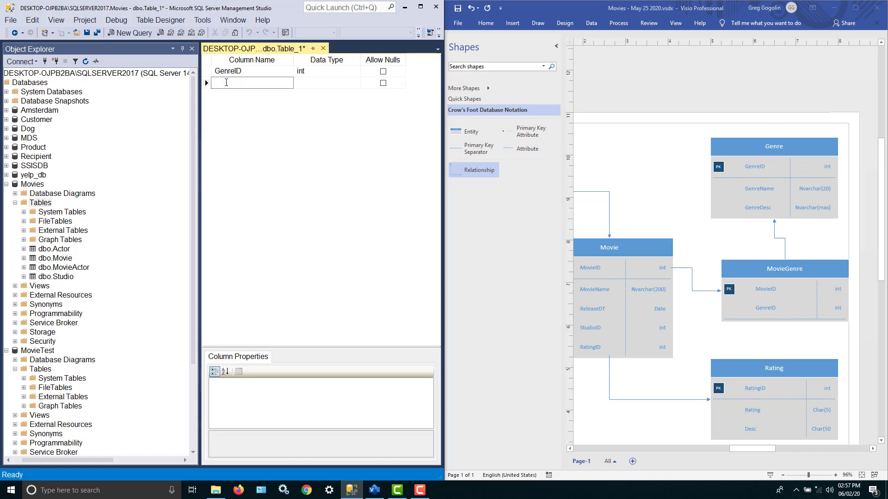
- Add a GenreName column of type nvarchar(20) that does not allow nulls
type("GenreName")
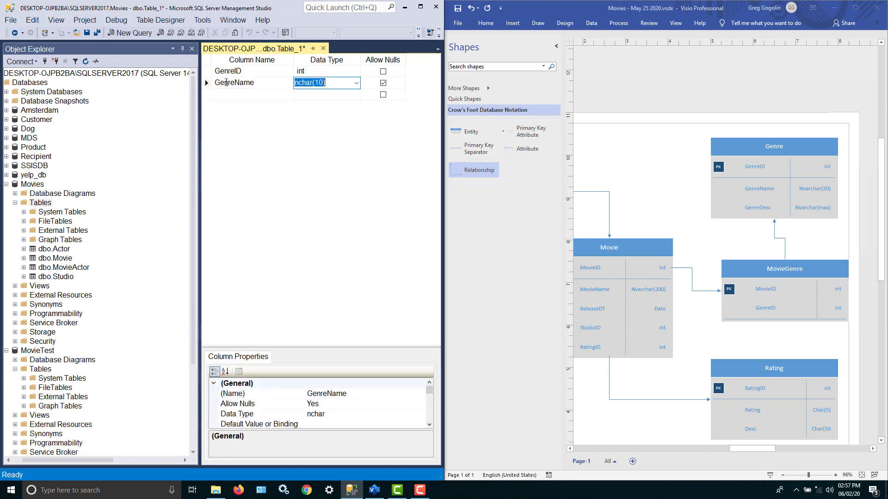
mouse_move(287, 61)
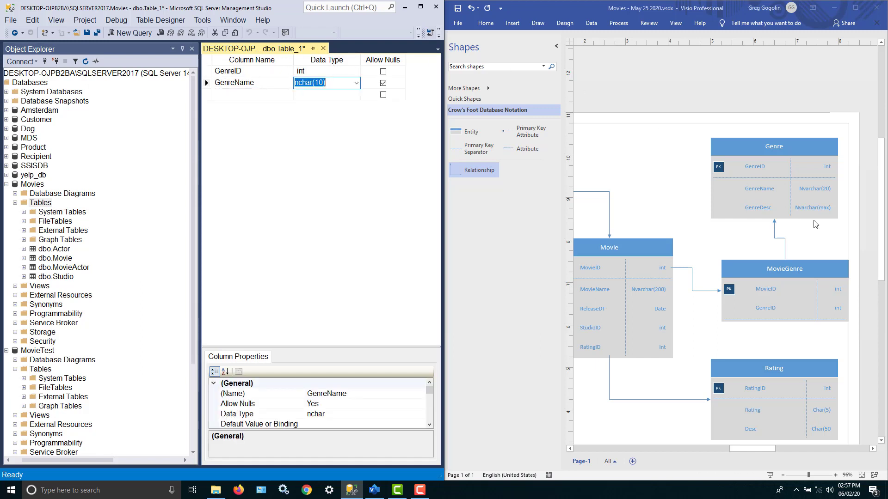
mouse_move(471, 148)
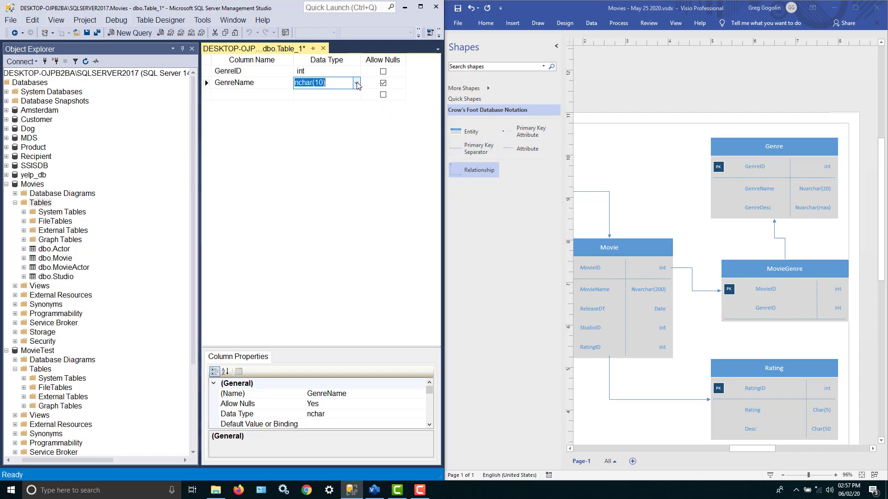
left_click(356, 82)
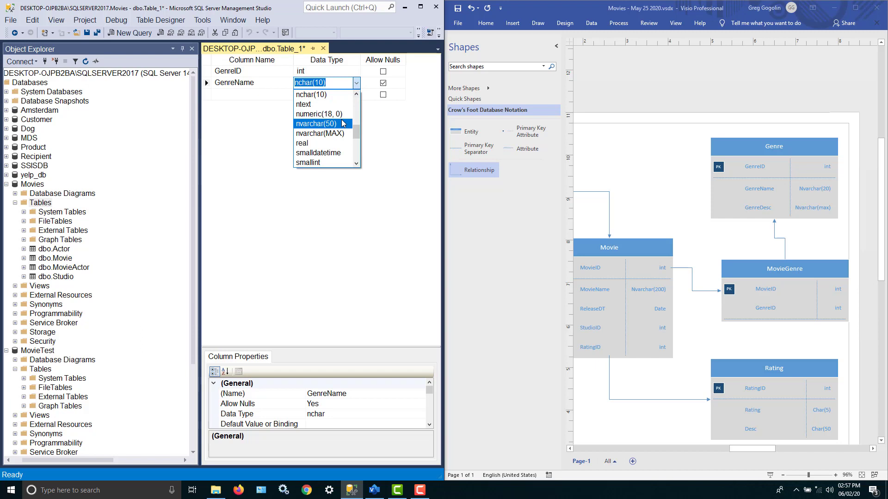
left_click(321, 123)
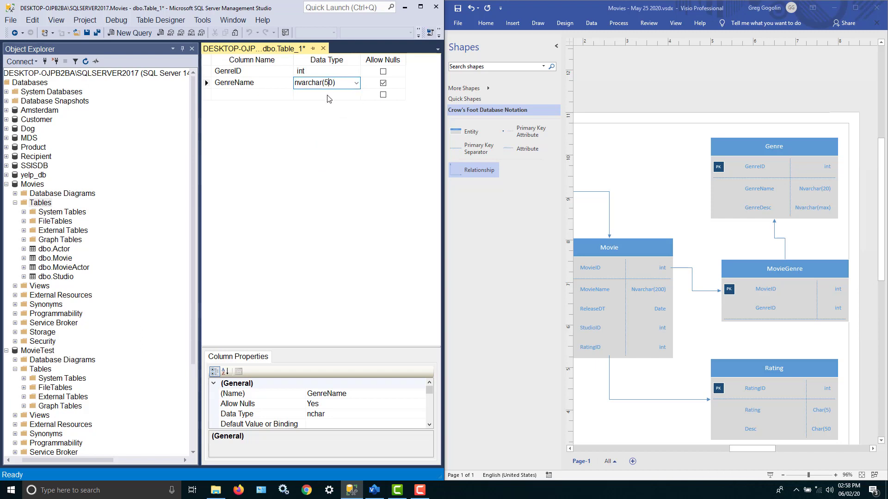
key("Backspace")
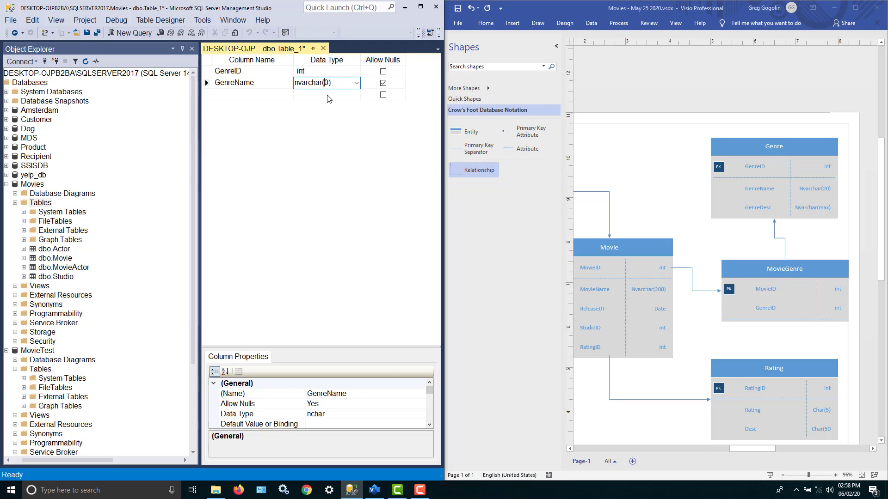
type("2")
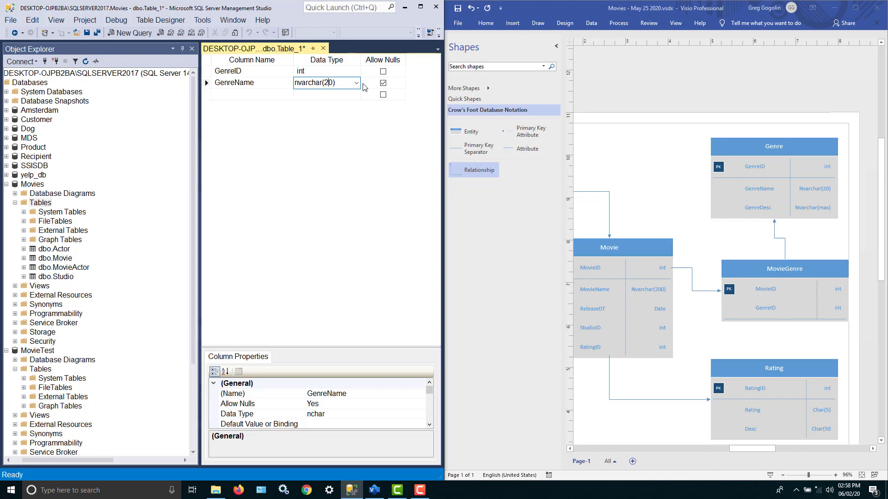
left_click(383, 82)
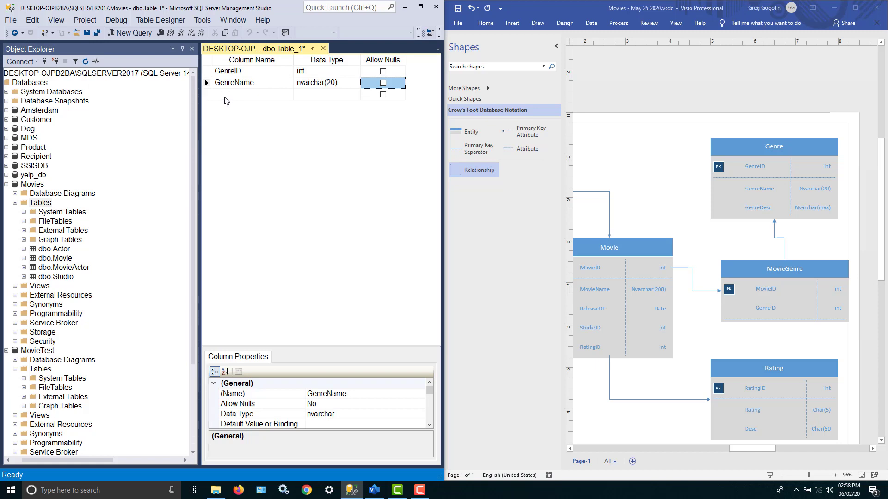
- Add a GenreDesc column of type nvarchar(MAX) that does not allow nulls
left_click(251, 95)
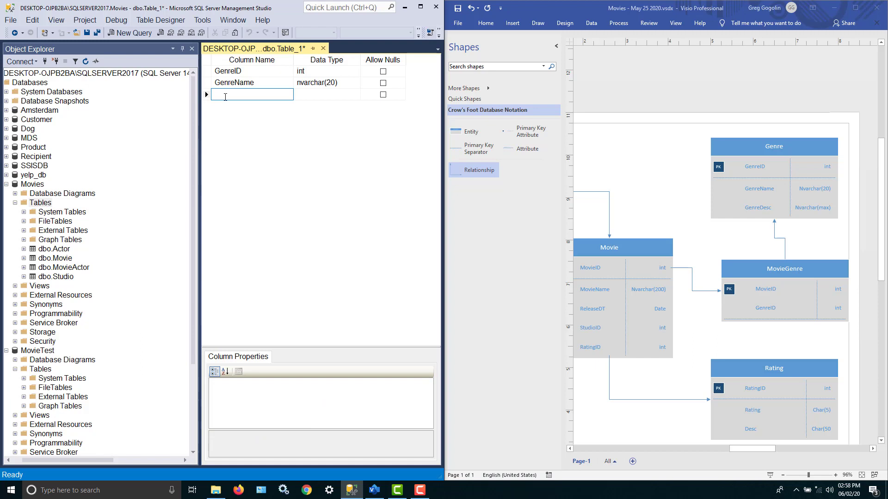
type("GenreDesc")
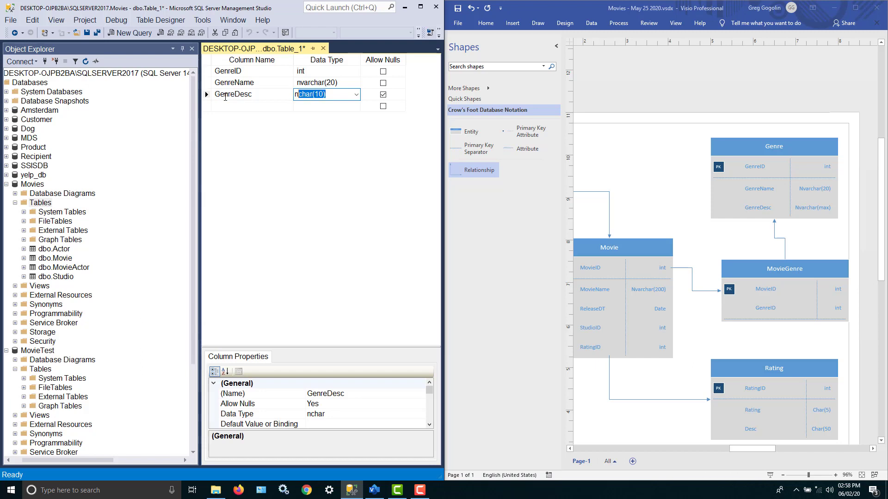
type("nvarchar(50)")
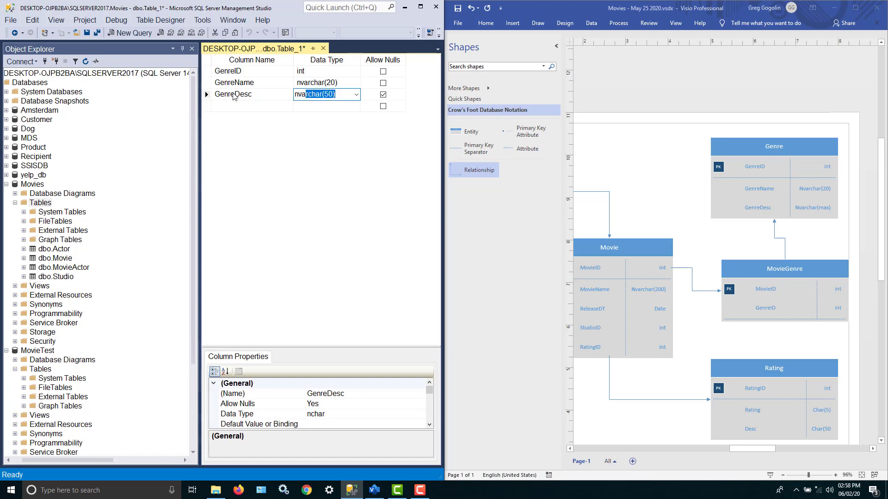
left_click(356, 94)
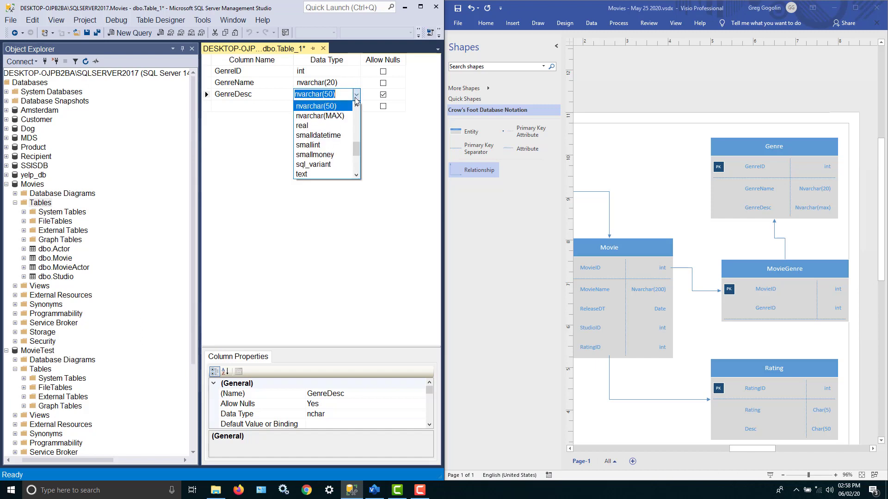
left_click(319, 116)
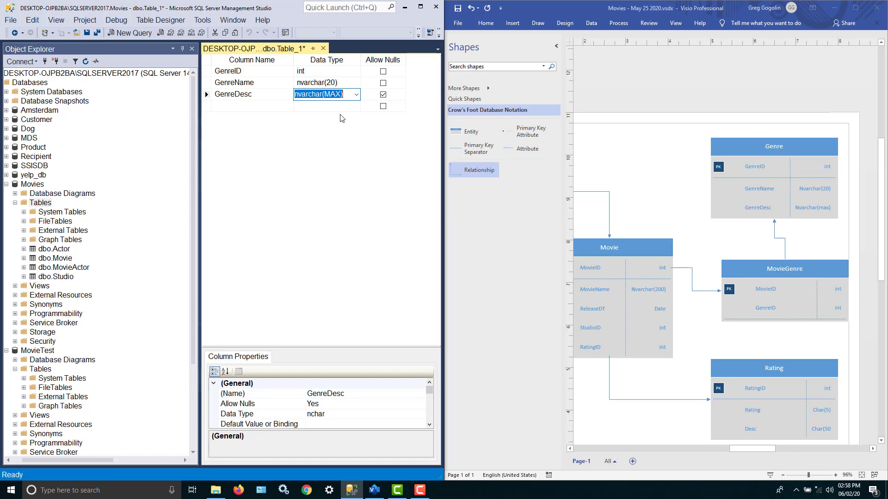
mouse_move(264, 102)
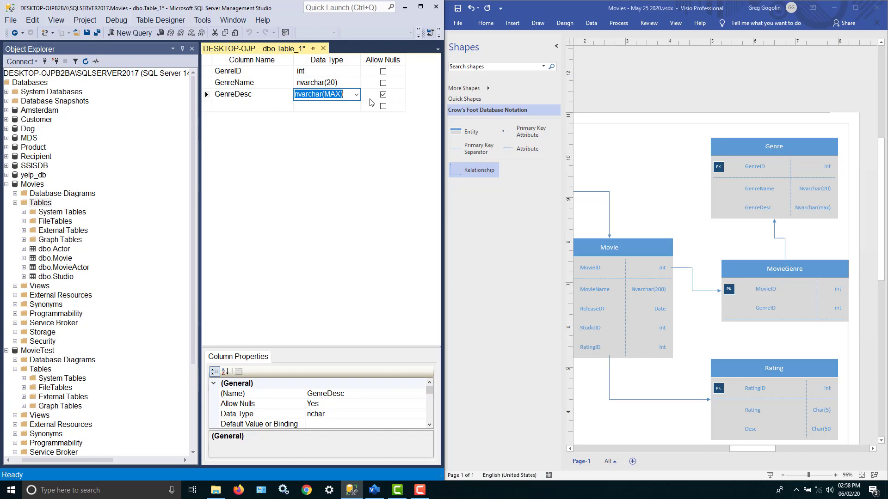
left_click(383, 94)
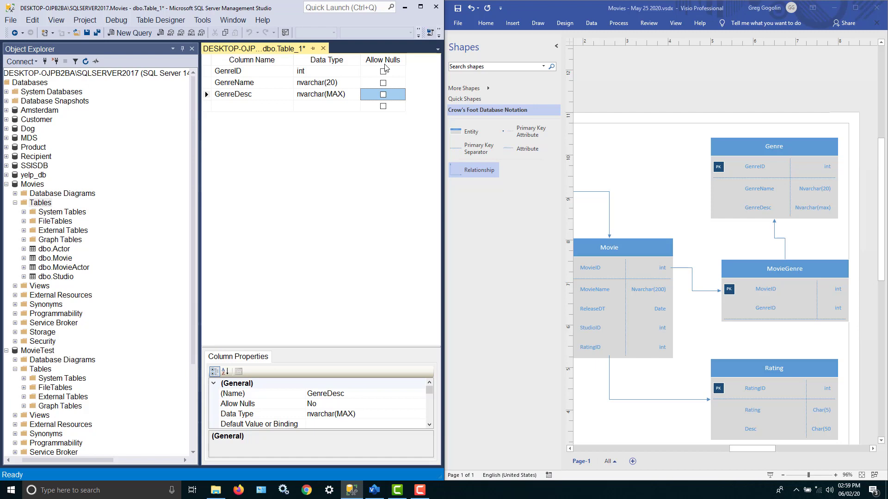
mouse_move(789, 165)
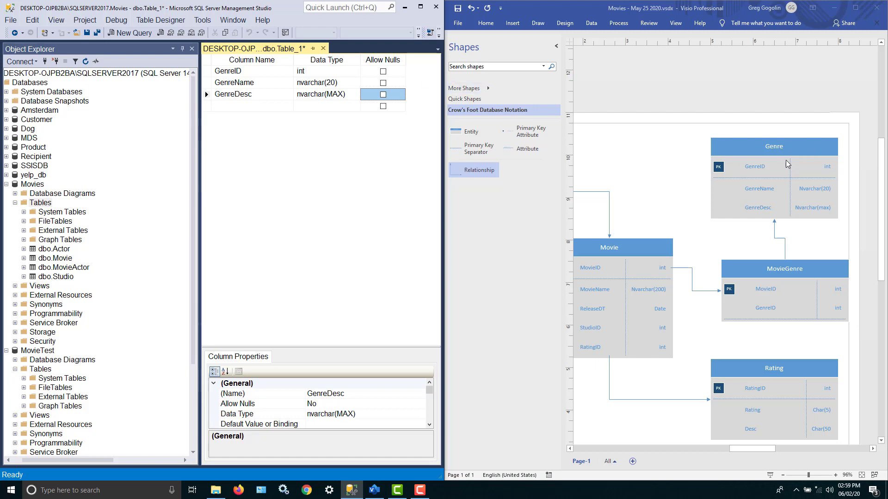
mouse_move(782, 157)
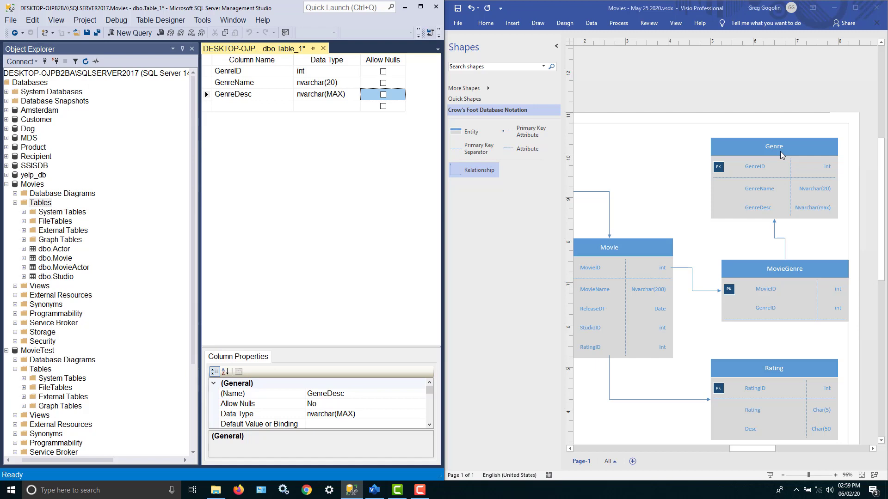
mouse_move(711, 179)
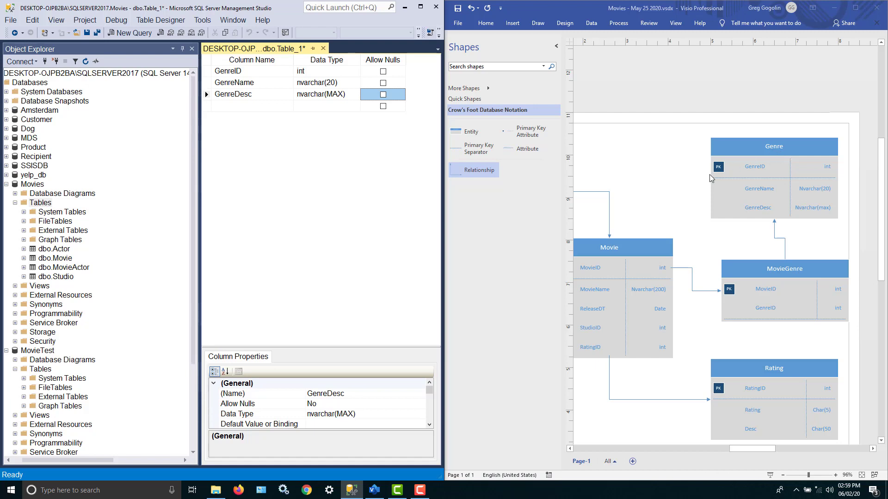
mouse_move(733, 164)
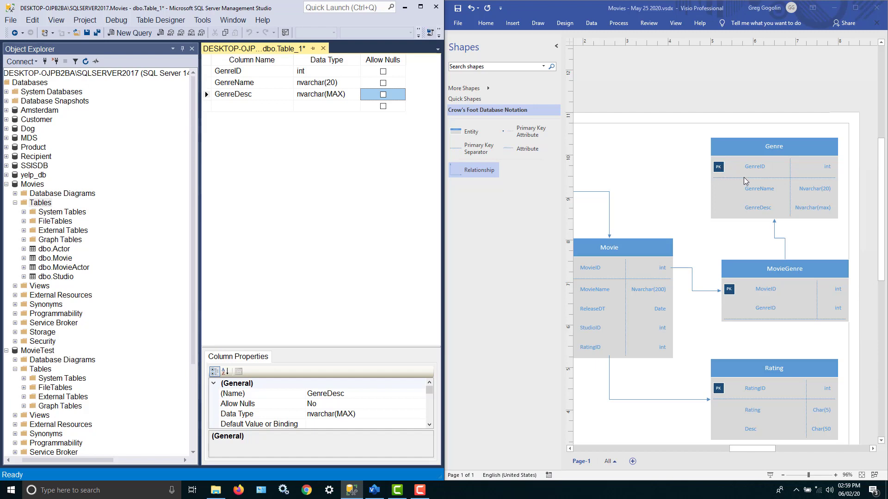
mouse_move(728, 178)
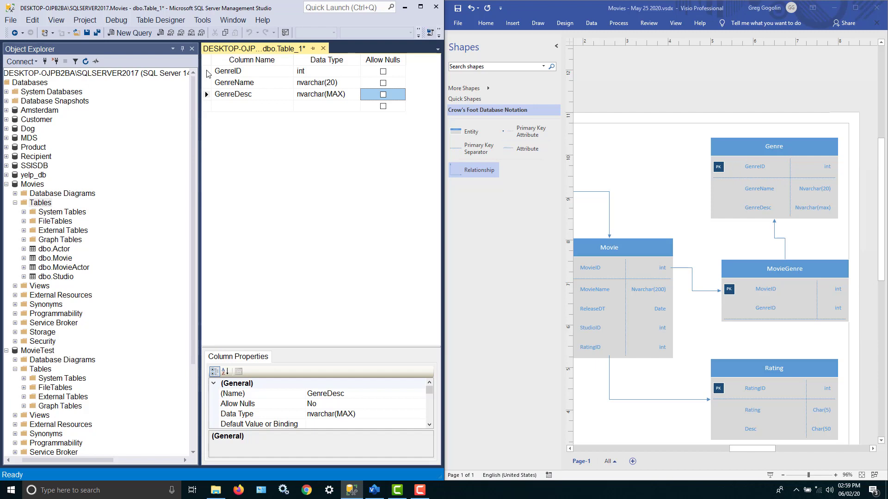
left_click(228, 72)
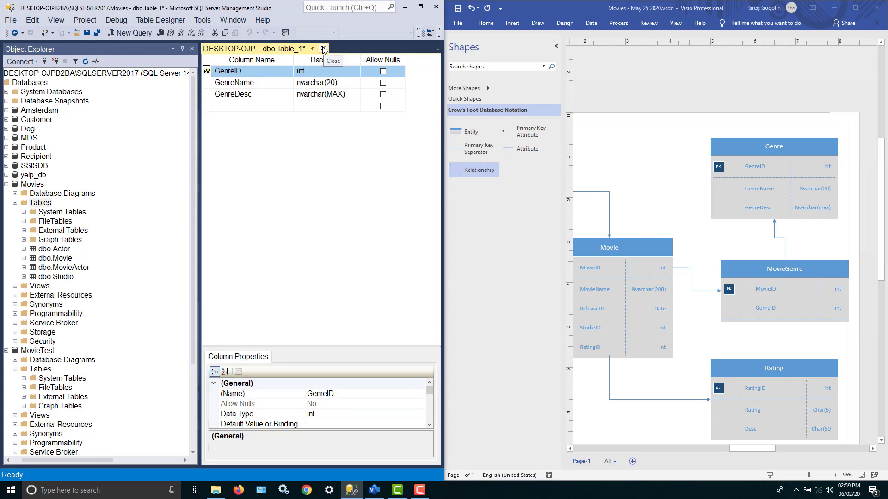
- Save the new table under the name Genre and close its designer
left_click(323, 48)
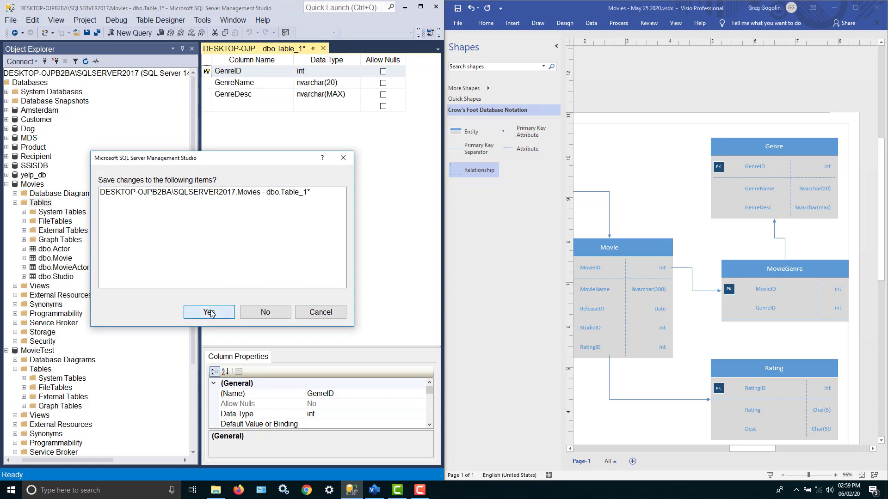
left_click(208, 312)
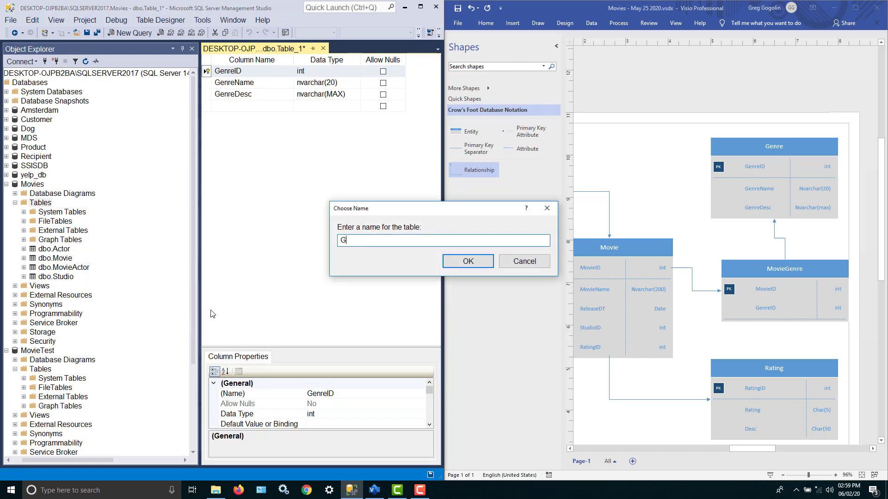
type("enre")
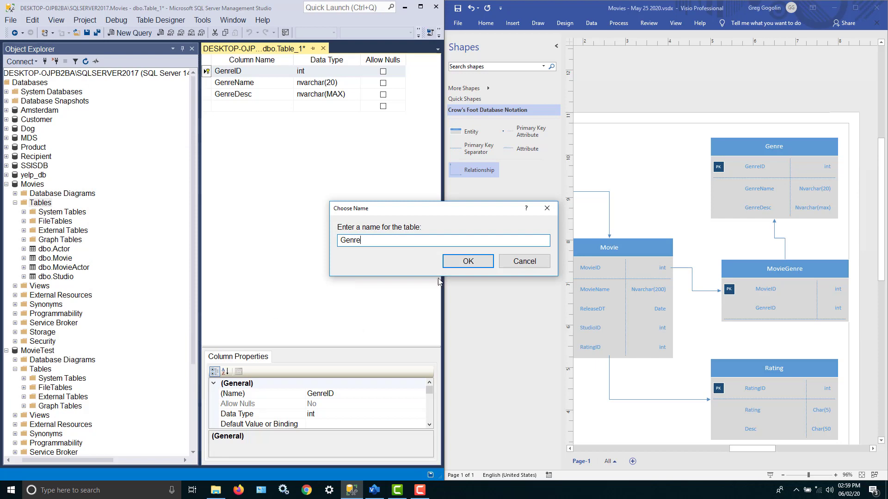
left_click(467, 260)
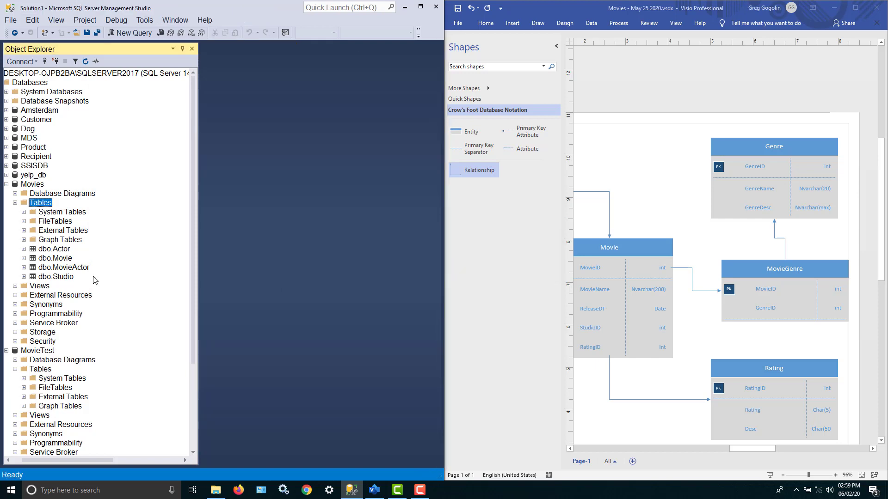
mouse_move(46, 210)
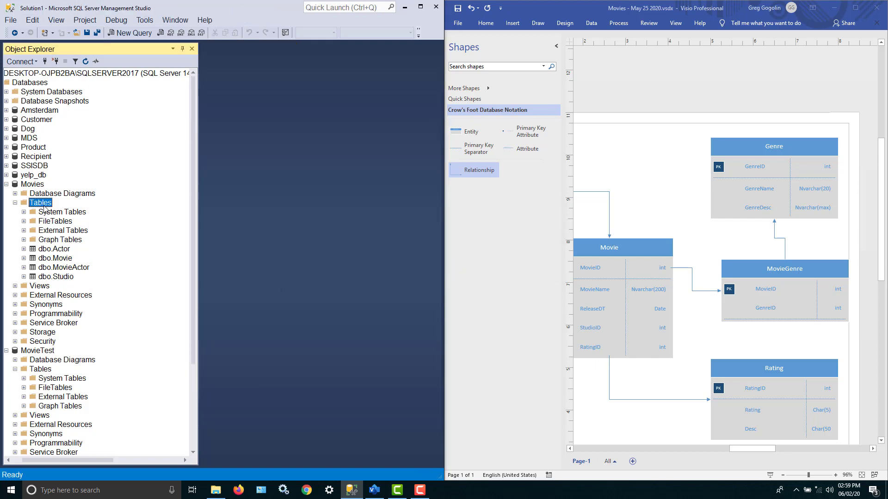
- Refresh the Movies tables and check dbo.Genre's GenreID, GenreName and GenreDesc columns and design
right_click(39, 202)
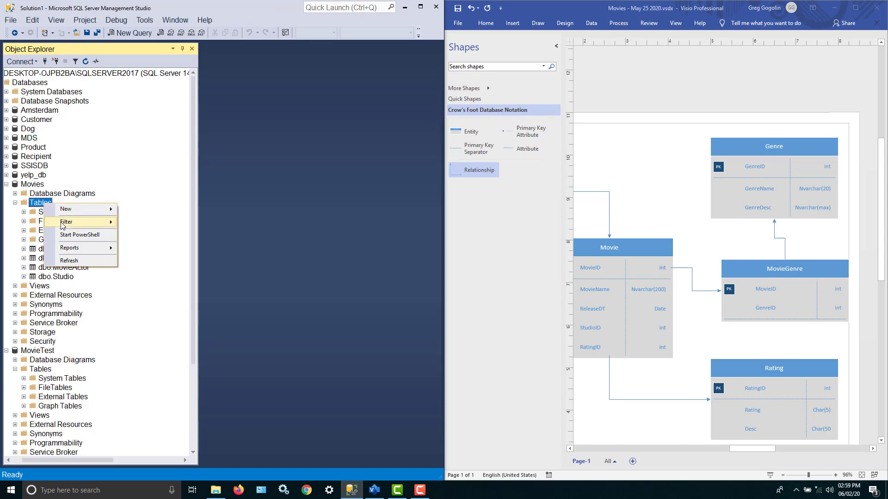
mouse_move(71, 259)
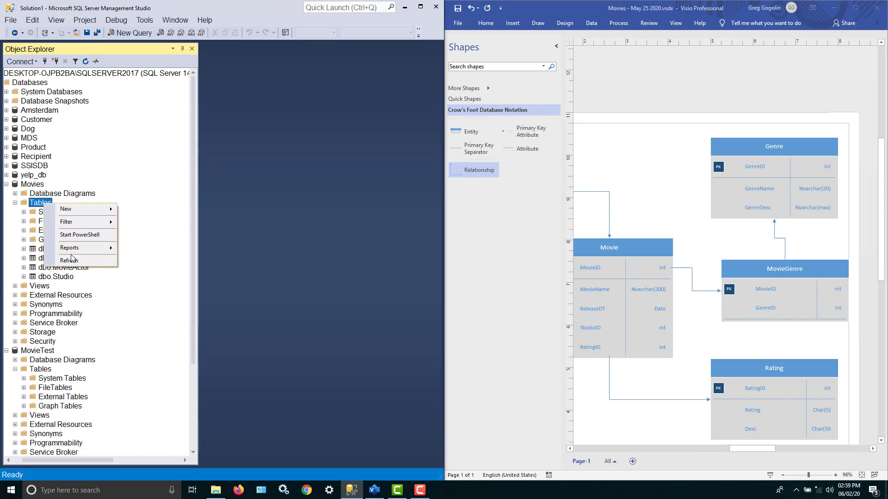
left_click(70, 260)
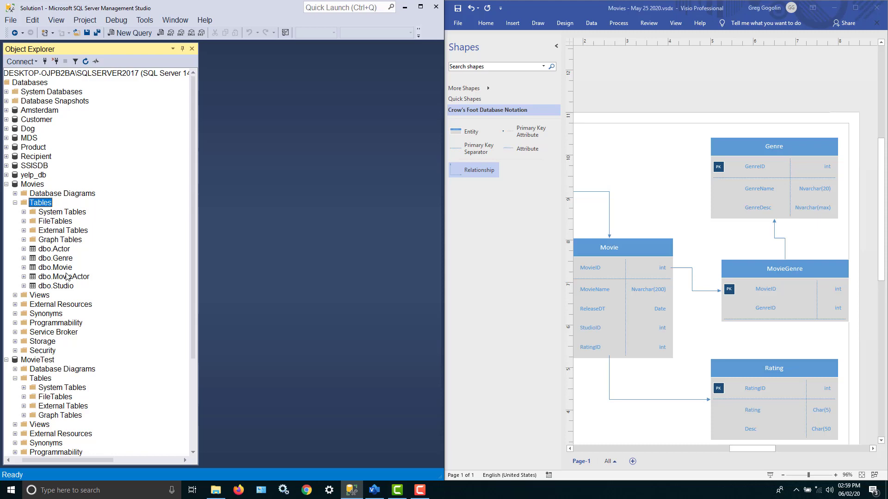
left_click(24, 258)
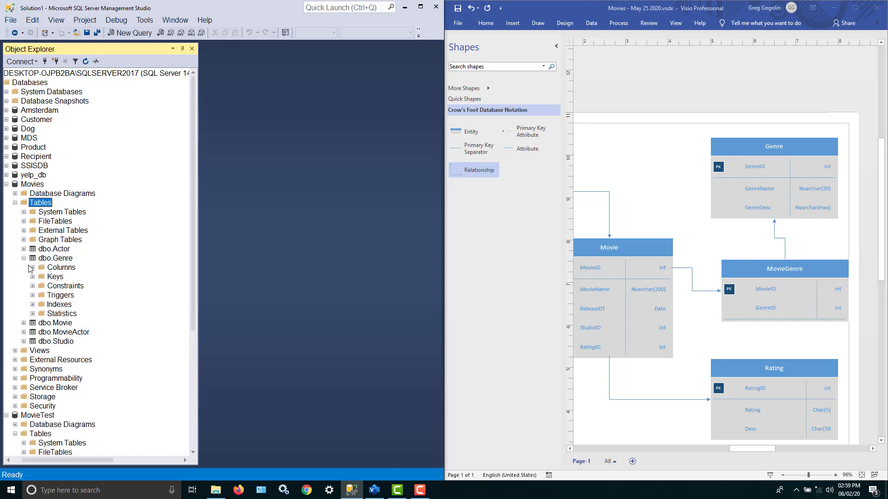
left_click(33, 268)
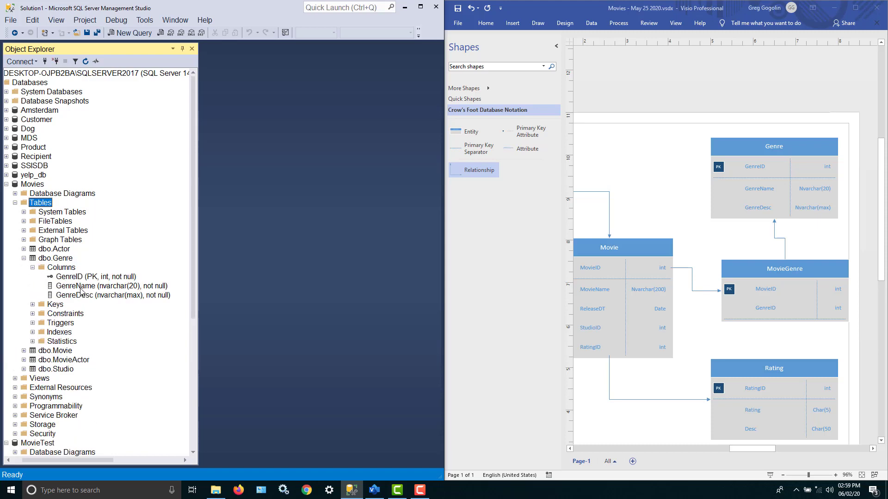
right_click(55, 258)
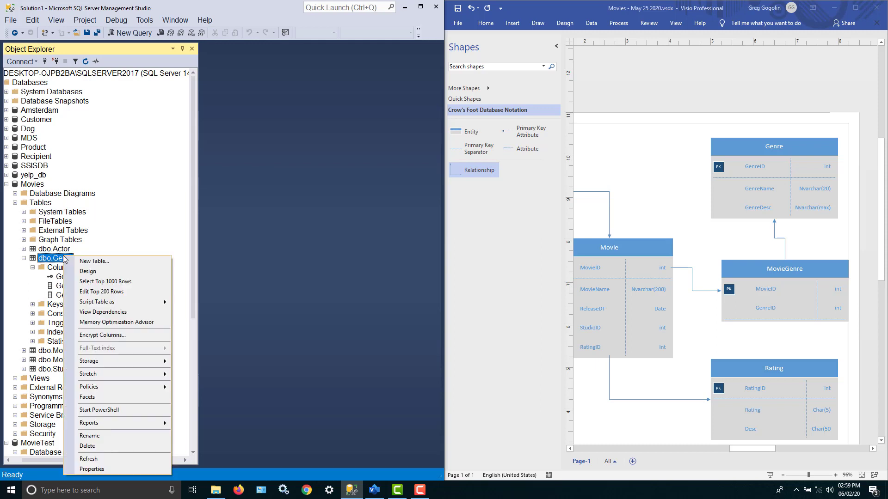
left_click(88, 271)
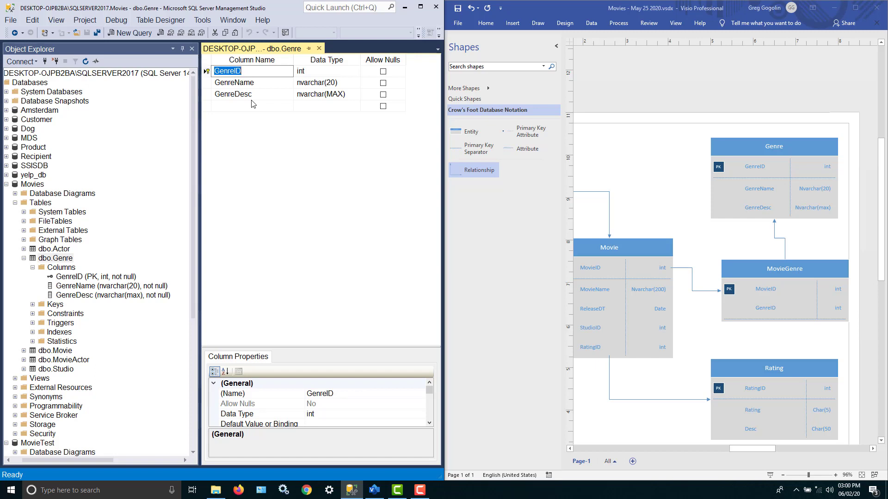
mouse_move(315, 62)
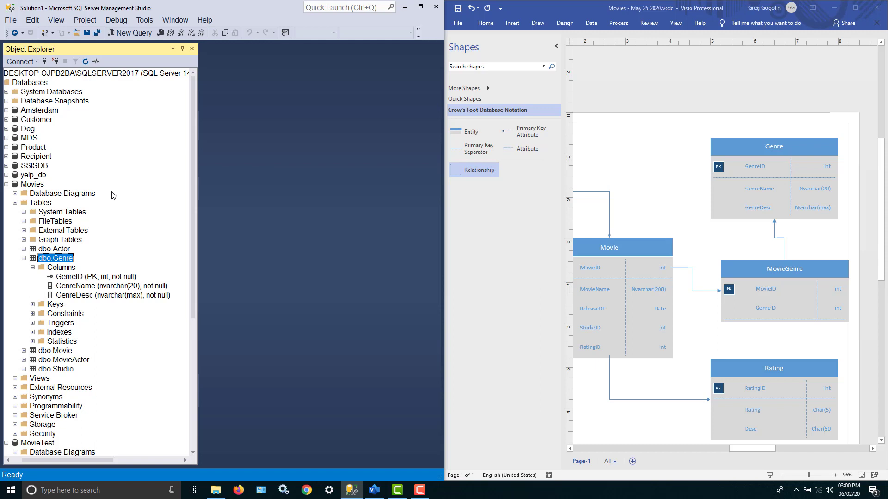
mouse_move(22, 260)
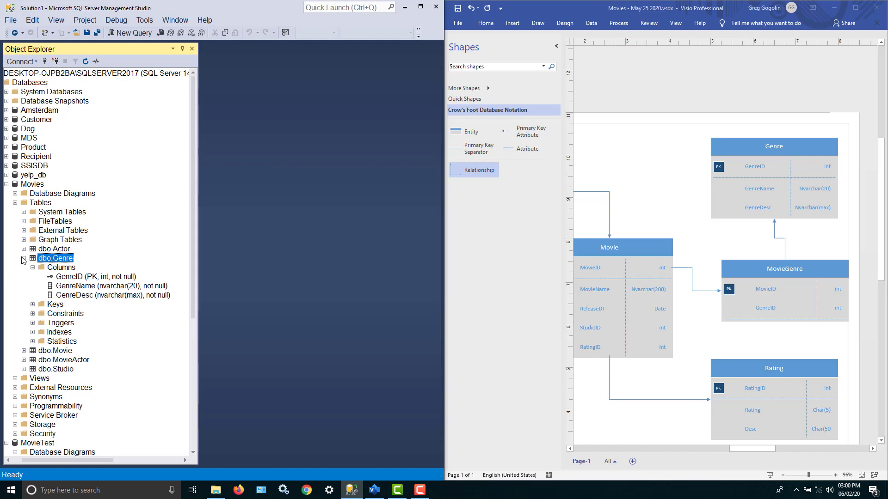
left_click(32, 258)
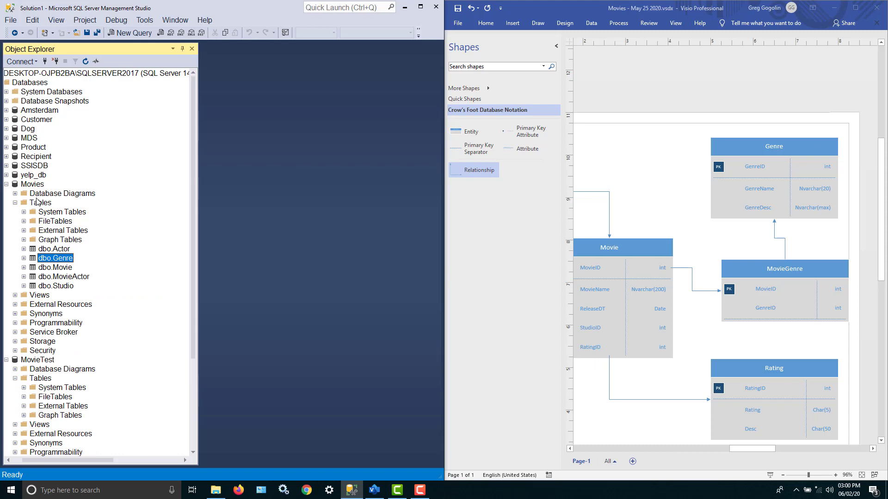
- Start a new table with non-nullable int columns MovieID and GenreID
right_click(41, 203)
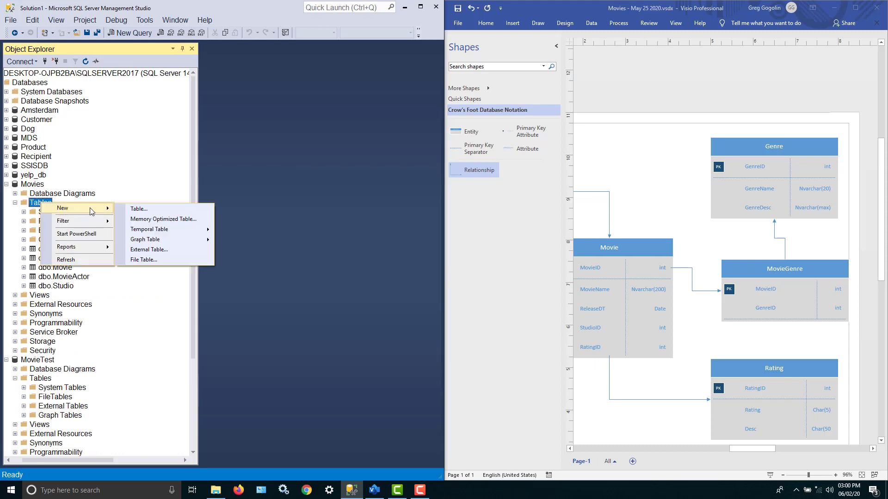
left_click(138, 209)
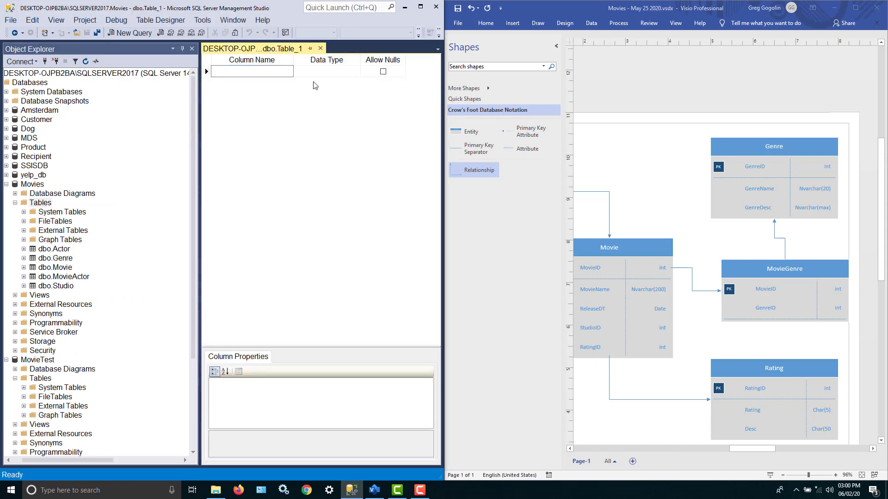
type("MovieID")
left_click(326, 71)
type("int")
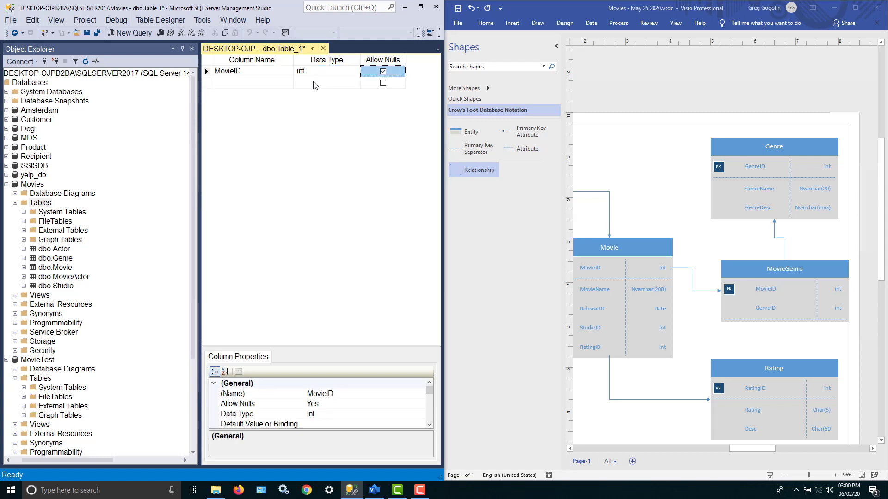
left_click(383, 72)
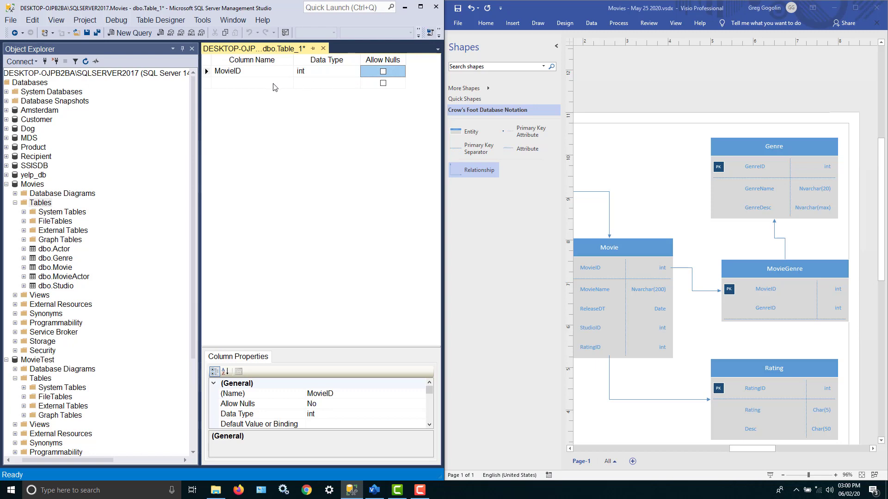
left_click(251, 83)
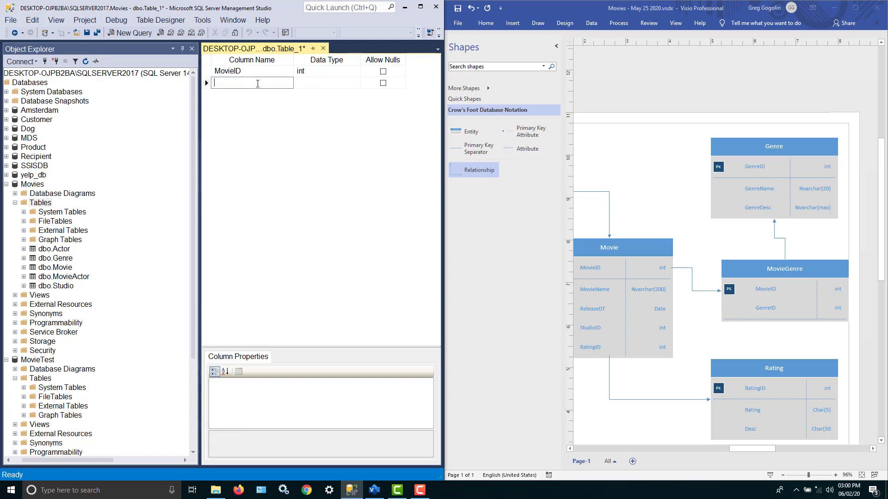
type("GenreID")
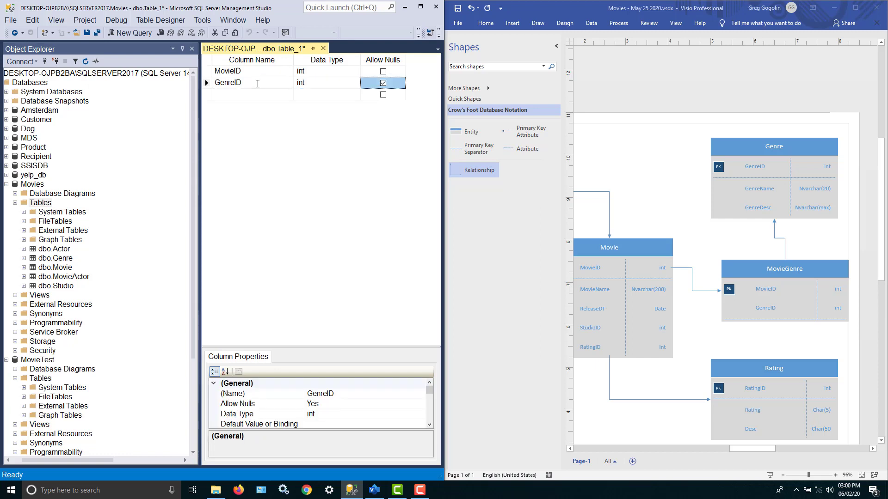
left_click(383, 83)
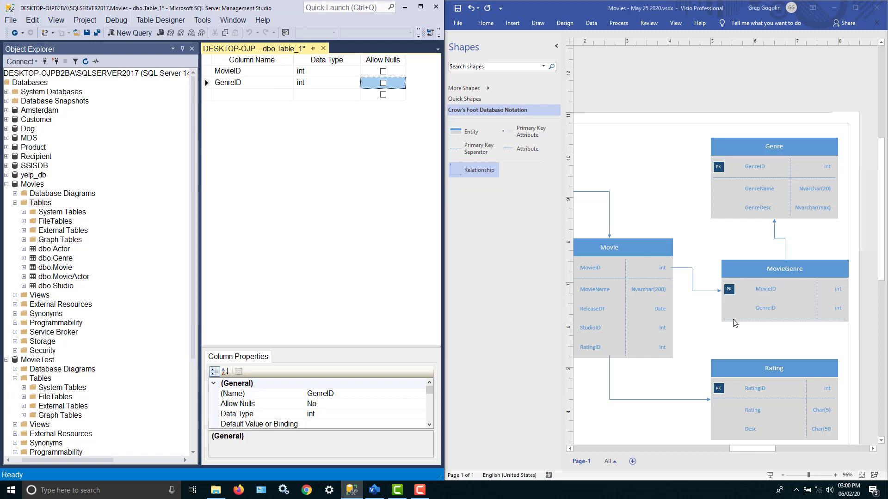
mouse_move(747, 317)
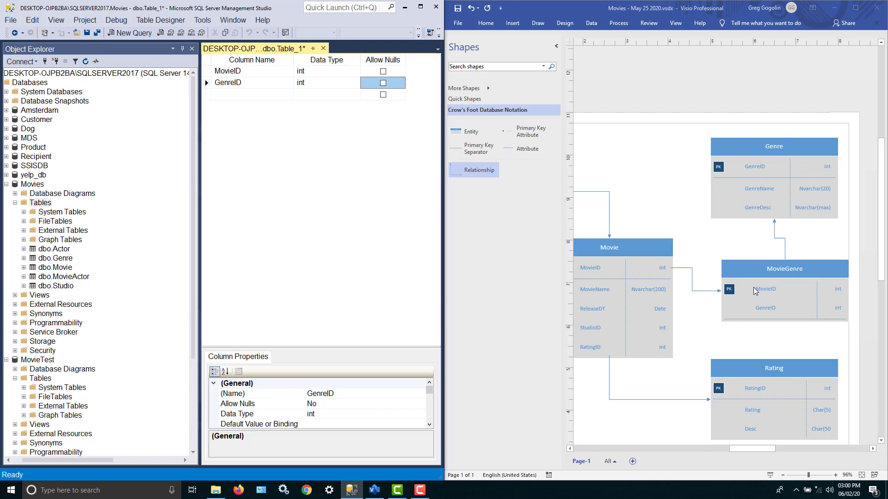
mouse_move(360, 139)
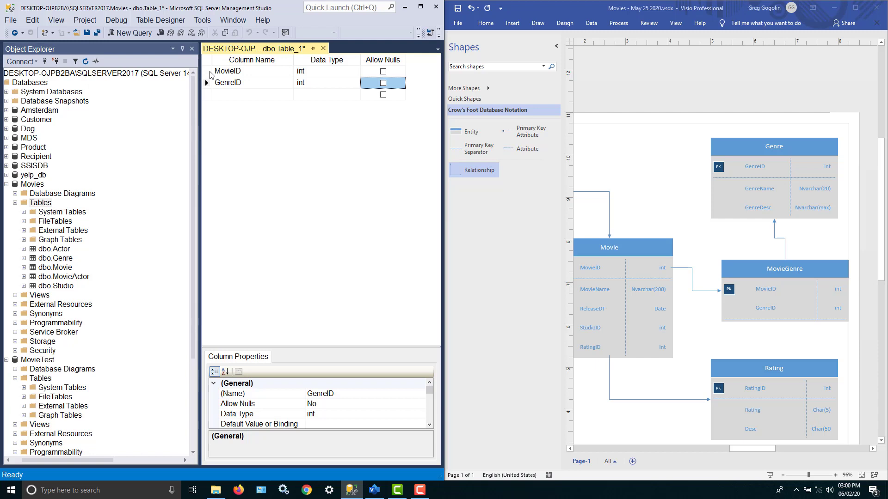
- Select both MovieID and GenreID rows to mark them as the composite primary key
right_click(228, 71)
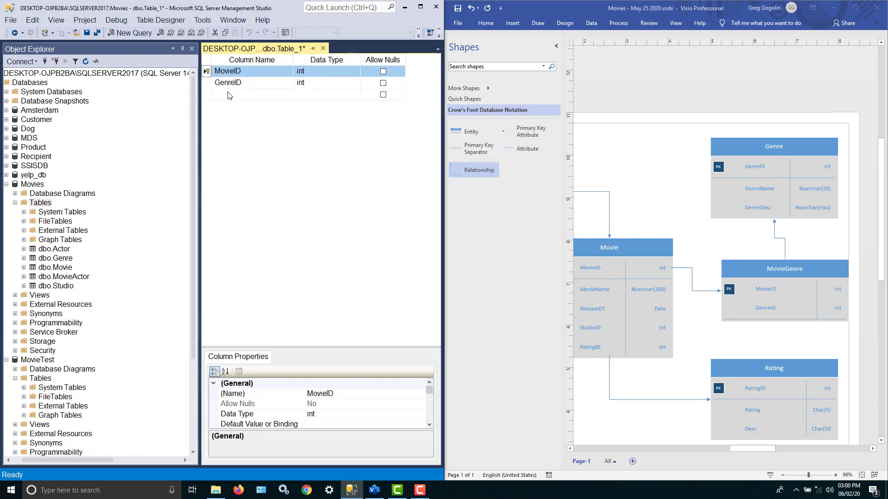
right_click(228, 71)
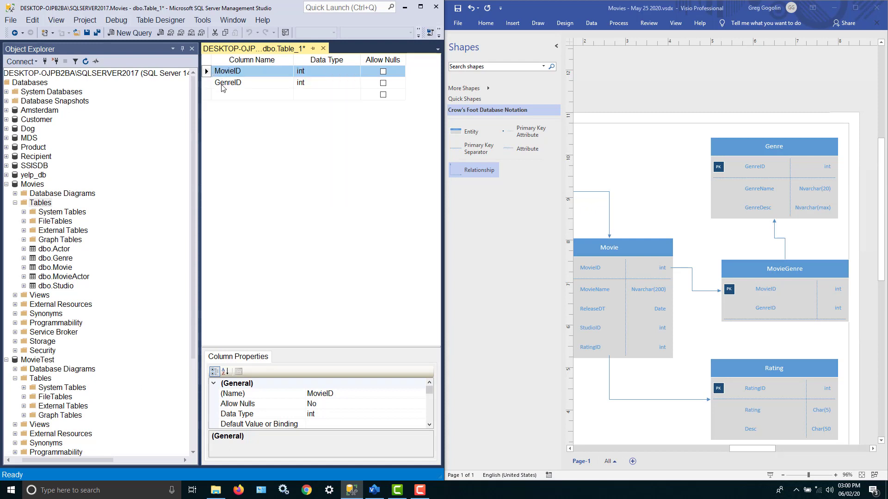
left_click(228, 82)
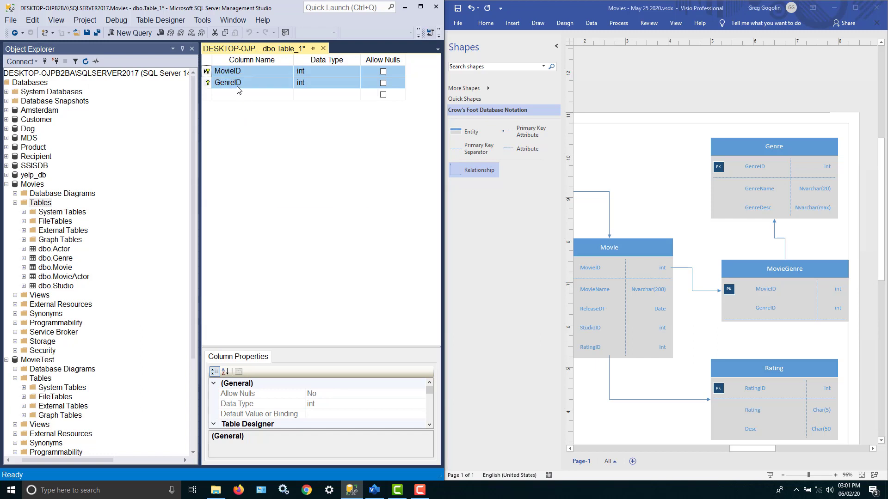
mouse_move(322, 48)
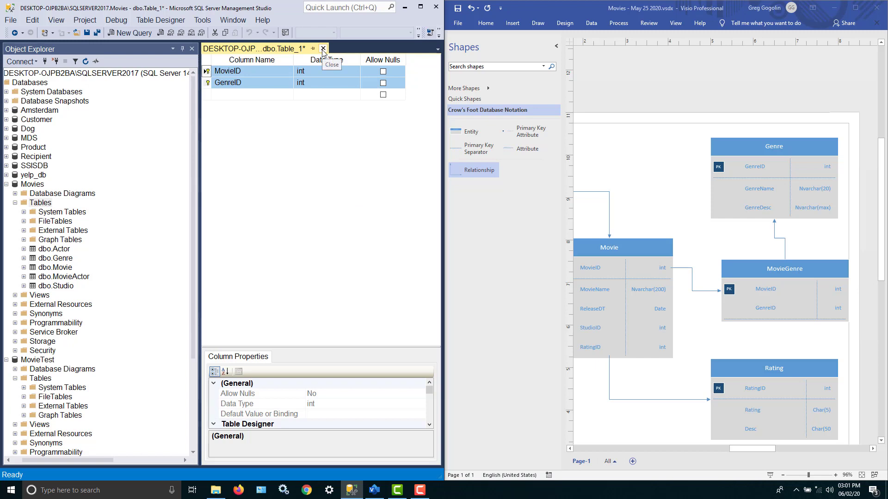
- Save the MovieID/GenreID table as MovieGenre and close its designer
left_click(322, 48)
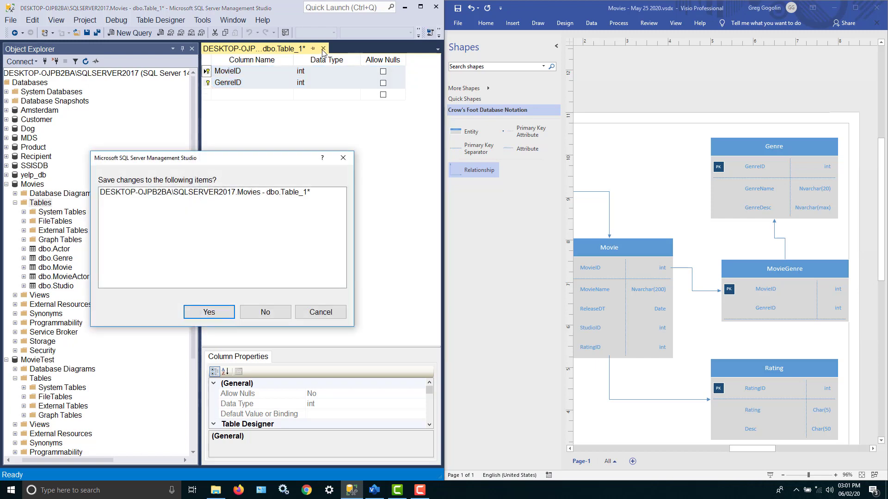
left_click(208, 311)
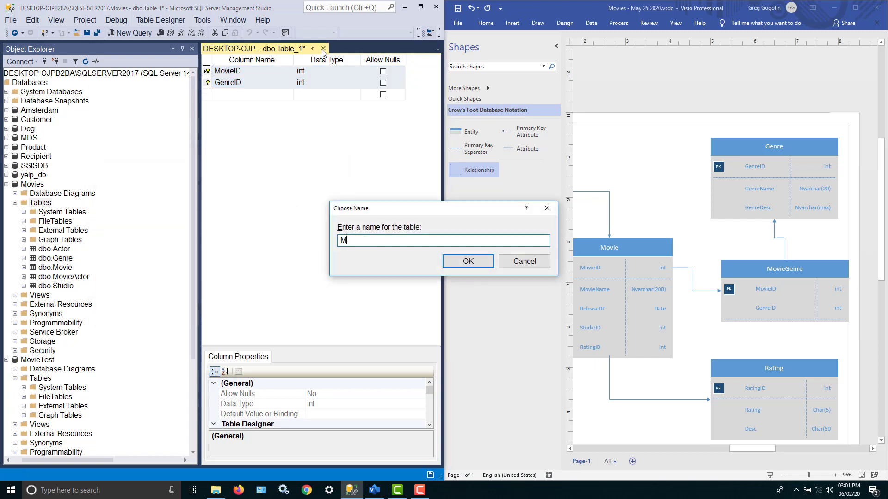
type("ovie")
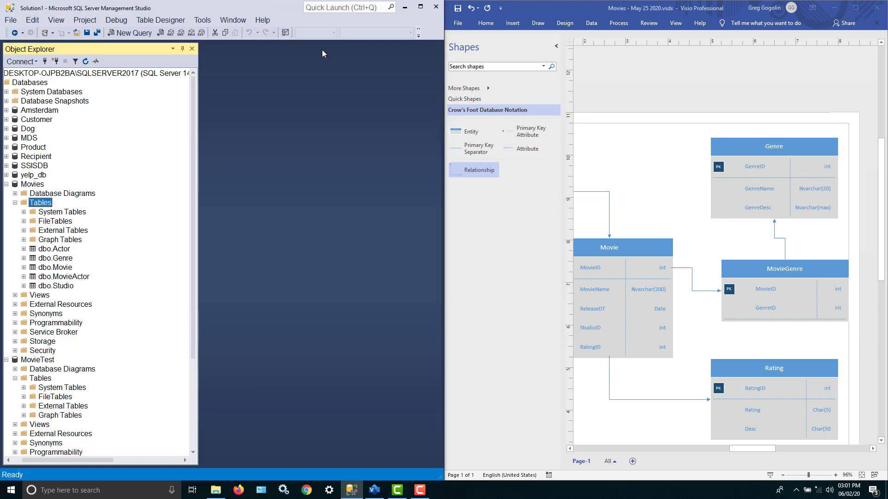
- Refresh the Movies tables and check dbo.MovieGenre's MovieID and GenreID key columns
right_click(39, 202)
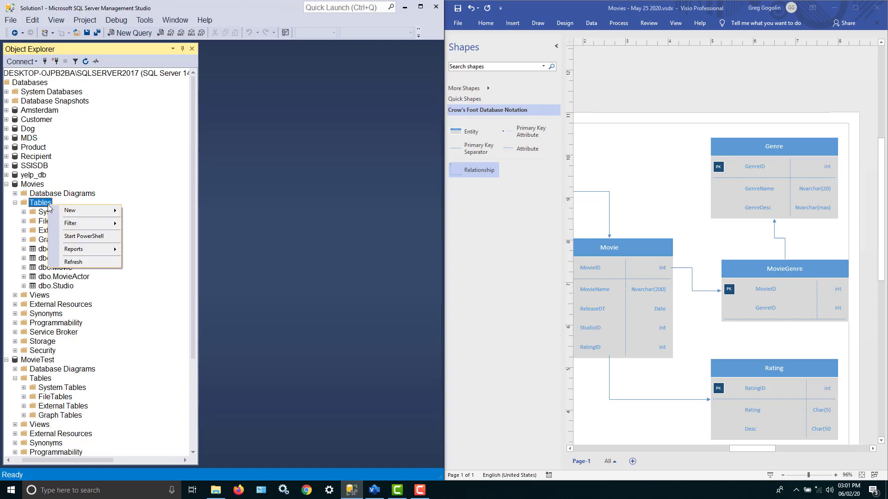
mouse_move(74, 261)
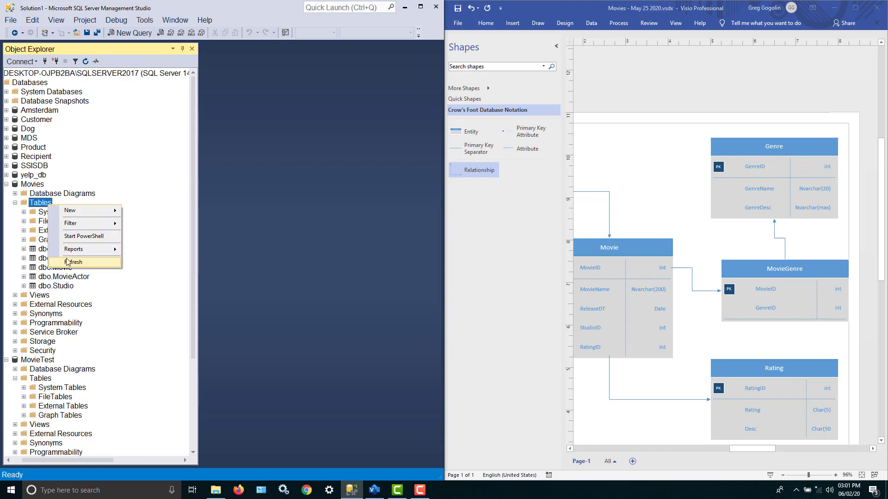
left_click(74, 262)
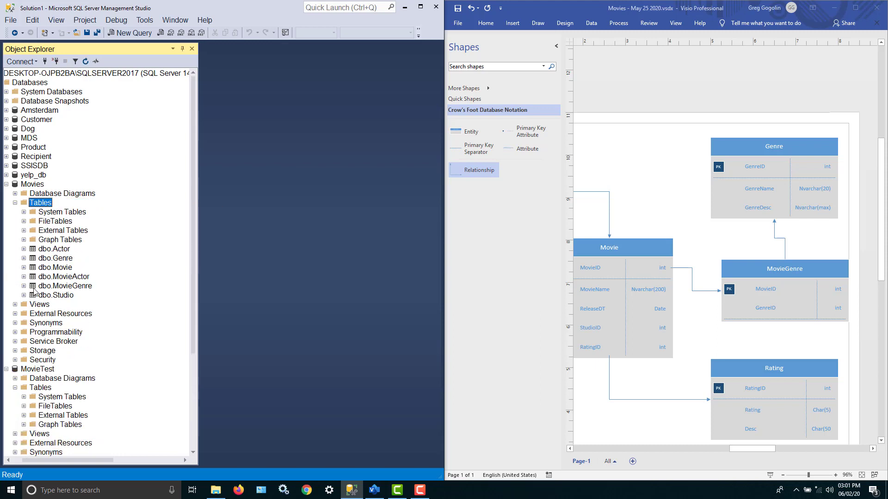
left_click(32, 286)
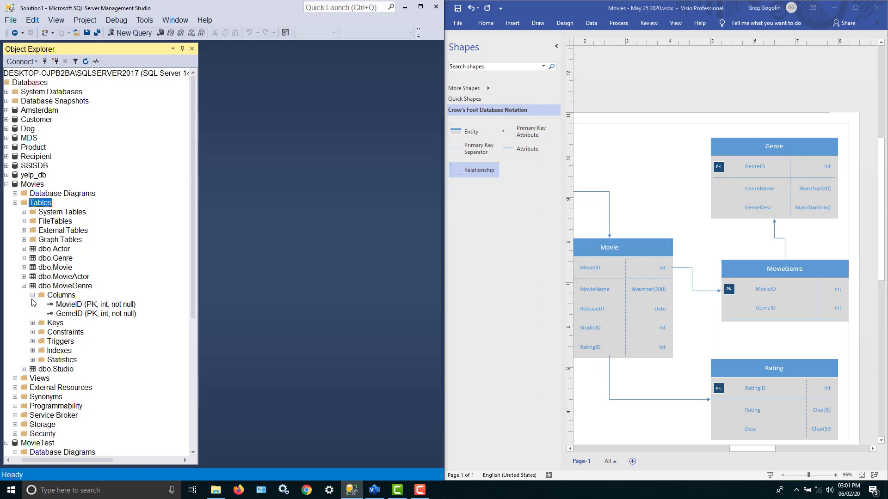
mouse_move(141, 327)
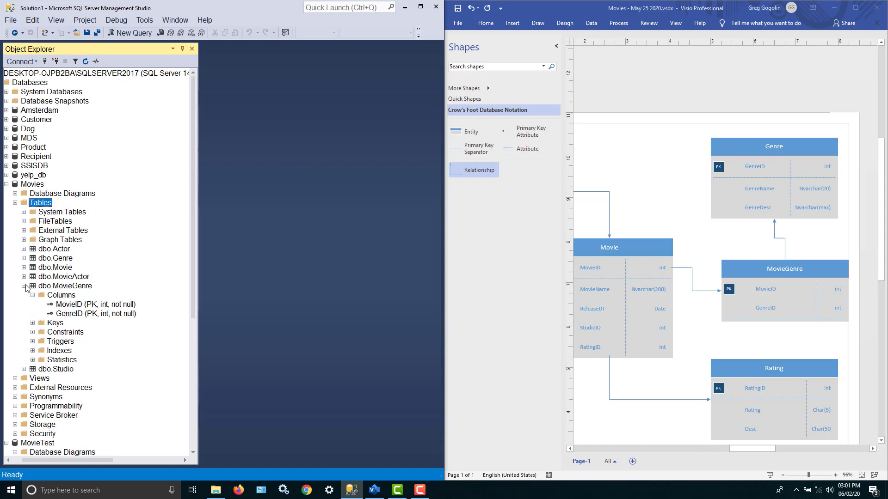
left_click(25, 288)
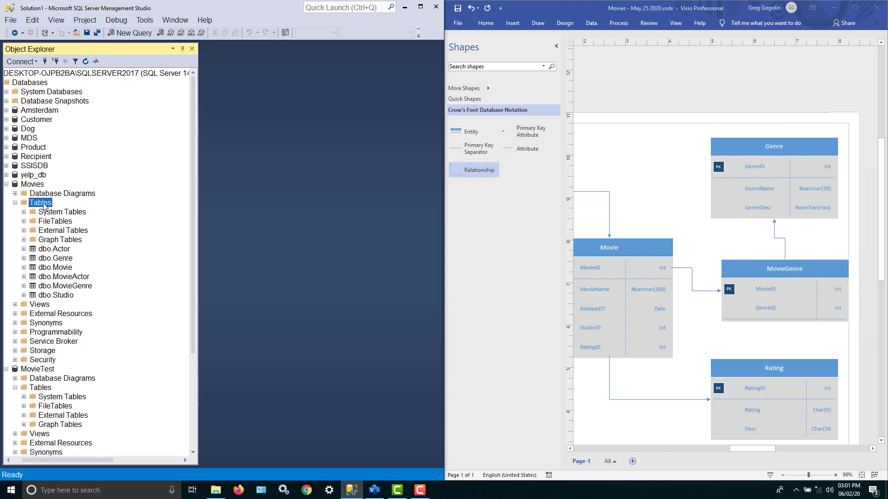
- Start a new table in Movies with a RatingID int column that disallows nulls
right_click(40, 202)
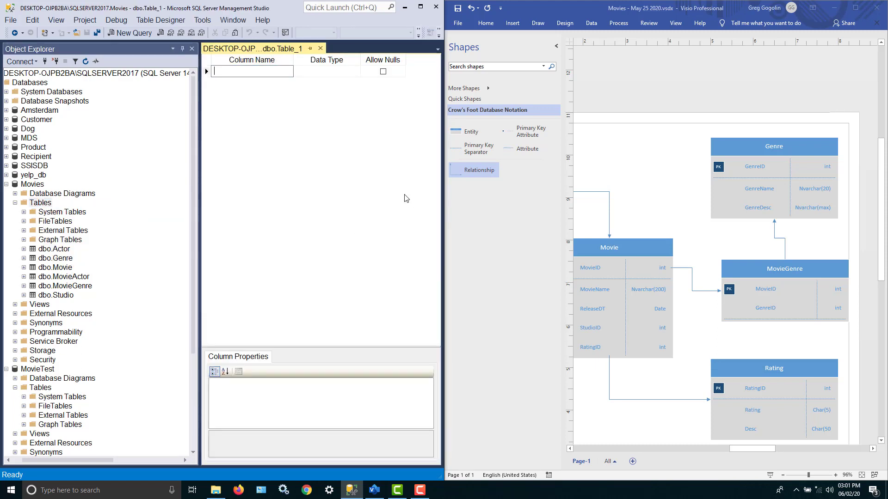
type("Rating")
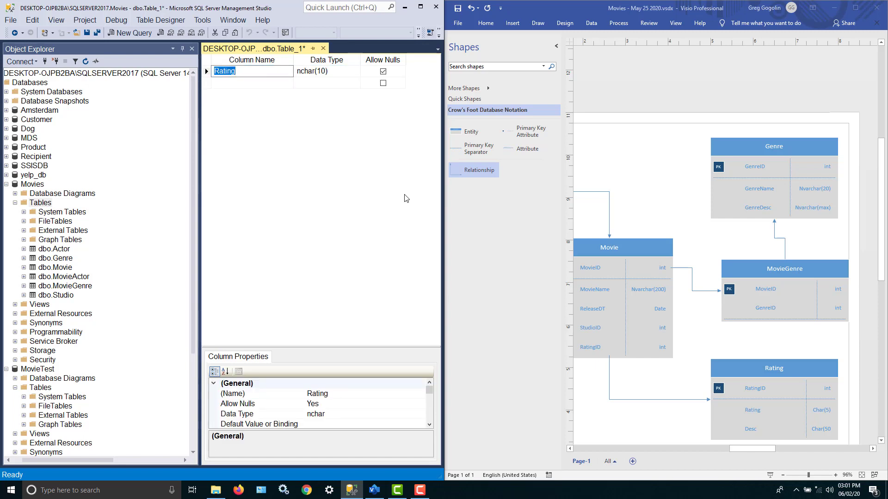
left_click(323, 71)
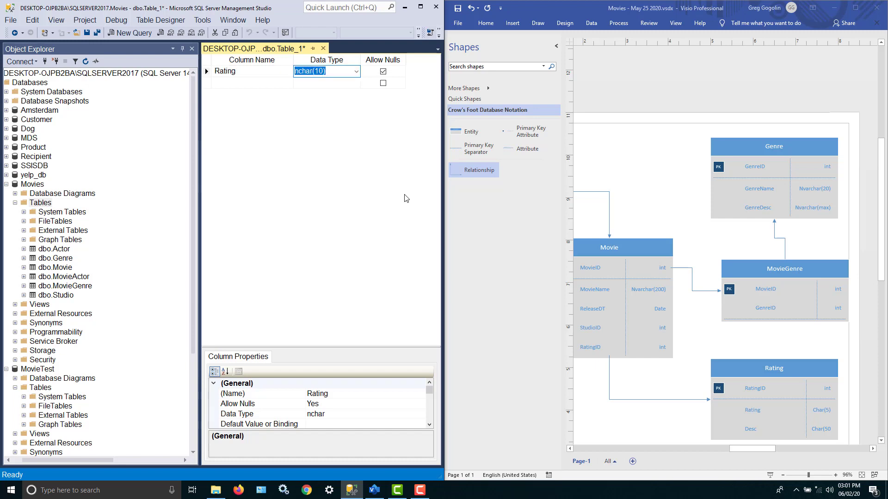
left_click(251, 71)
type("in")
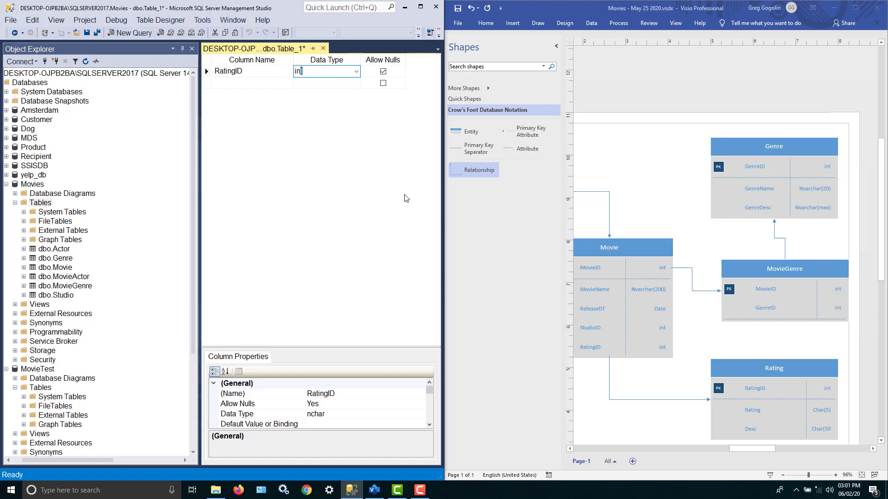
left_click(383, 72)
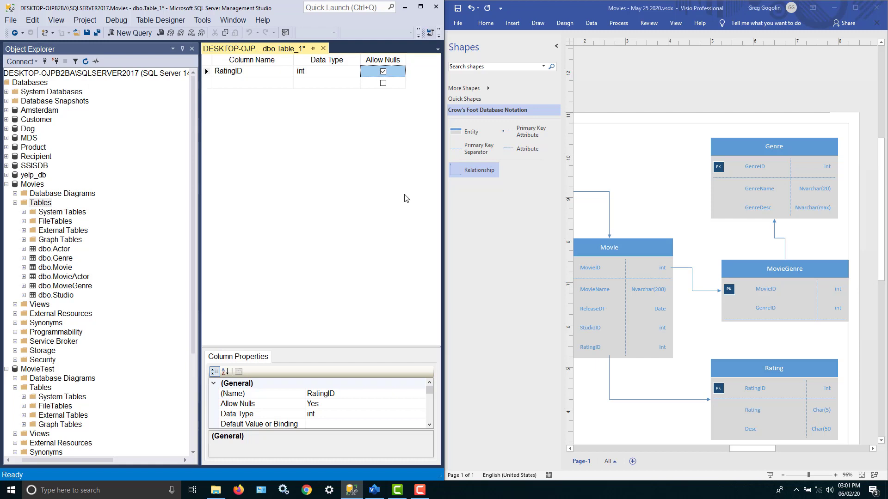
left_click(383, 72)
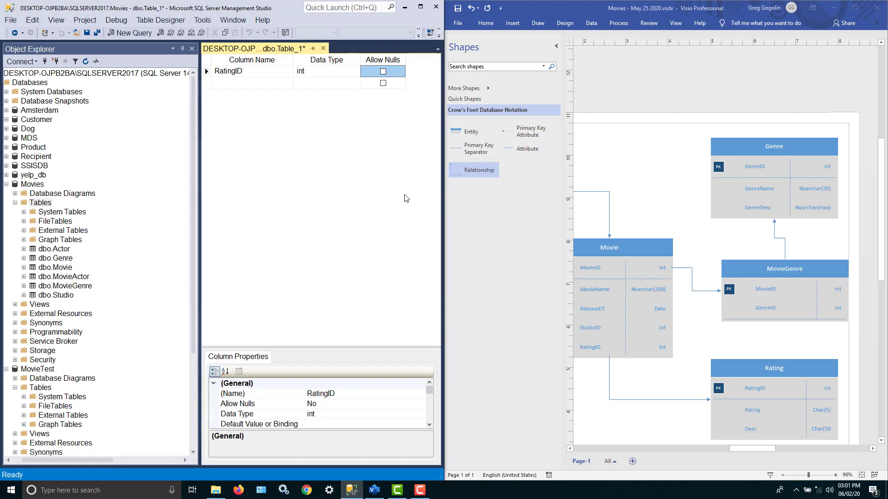
- Add a Rating char(5) column that disallows nulls
left_click(251, 82)
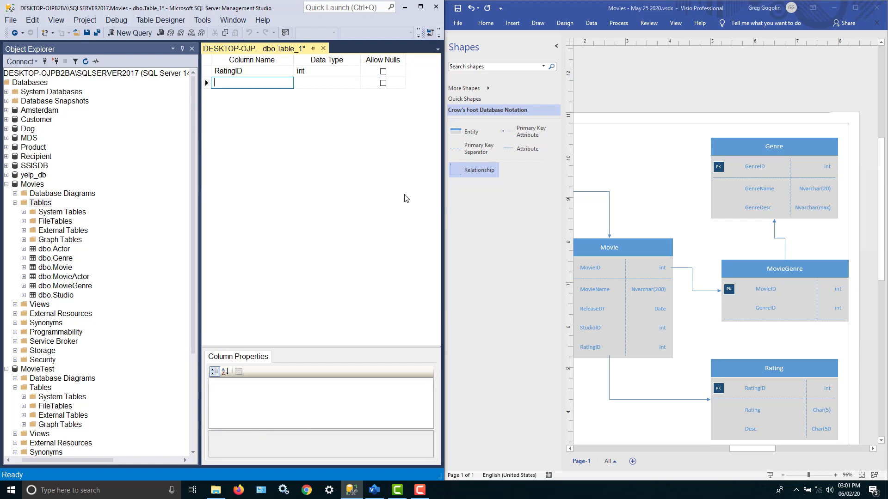
type("Rating")
left_click(326, 82)
type("c")
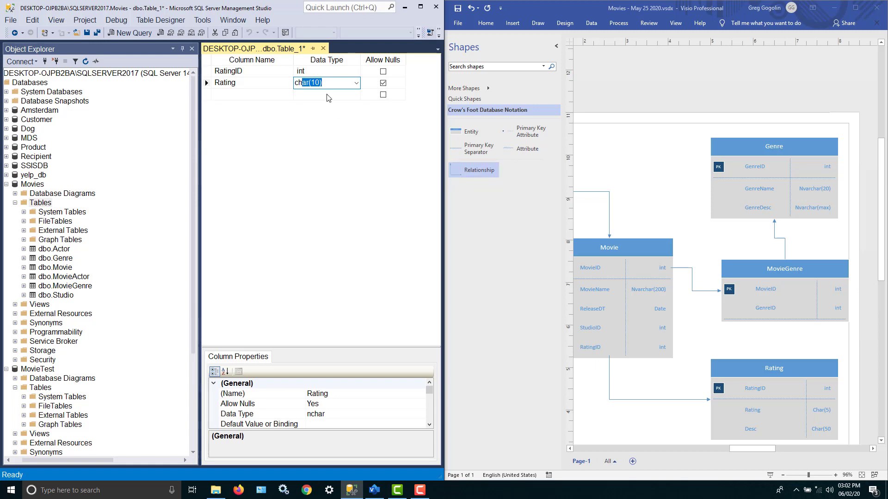
left_click(318, 82)
type("5")
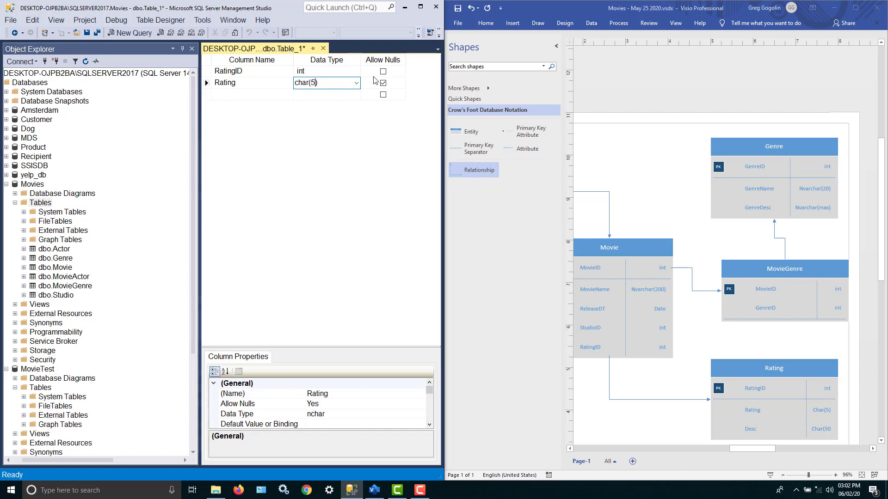
left_click(383, 82)
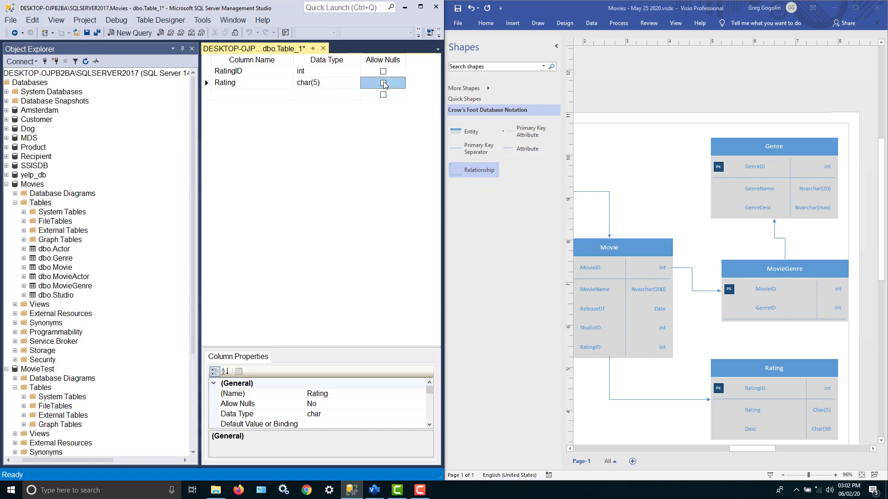
mouse_move(274, 86)
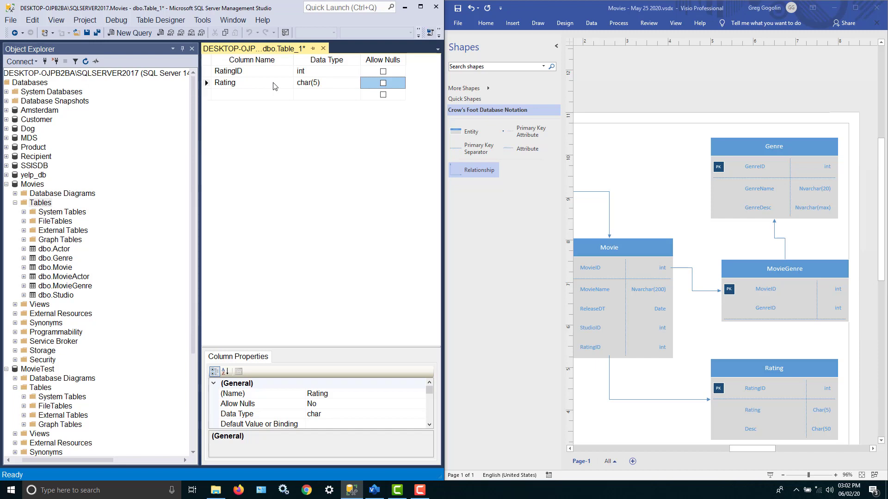
left_click(243, 95)
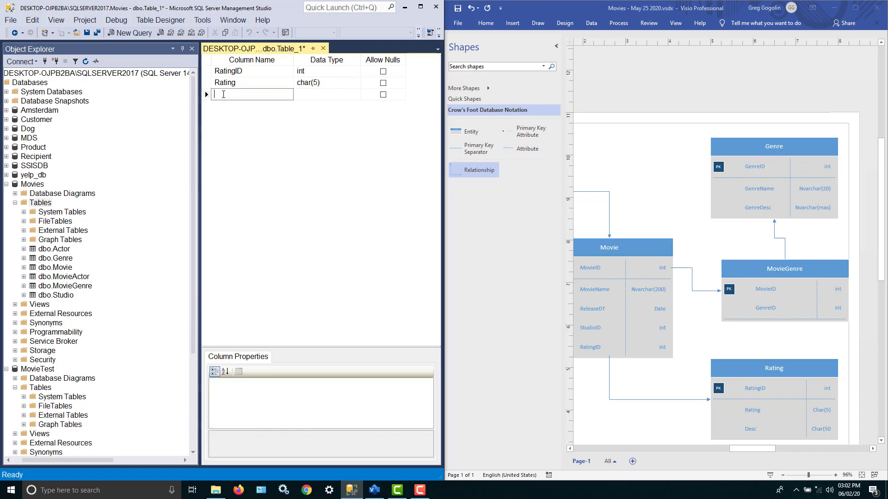
- Add a Desc column of type char(50) that allows nulls
type("Desc]")
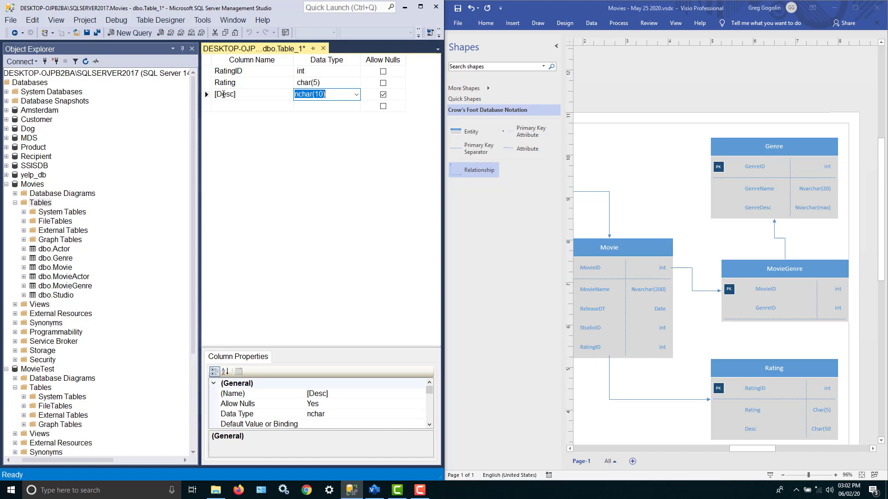
mouse_move(280, 94)
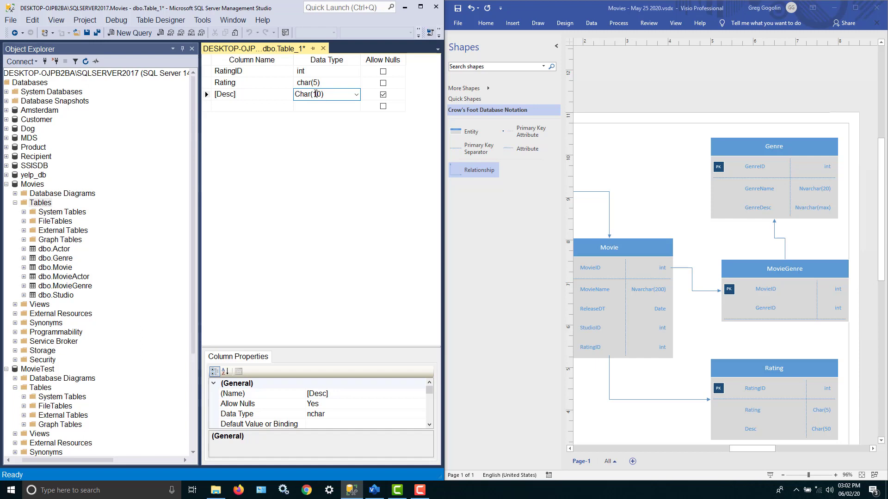
type("50")
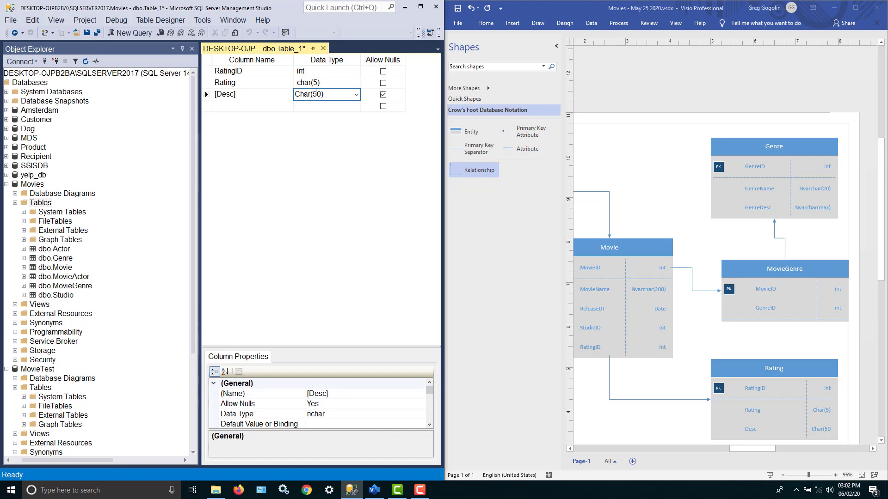
left_click(325, 82)
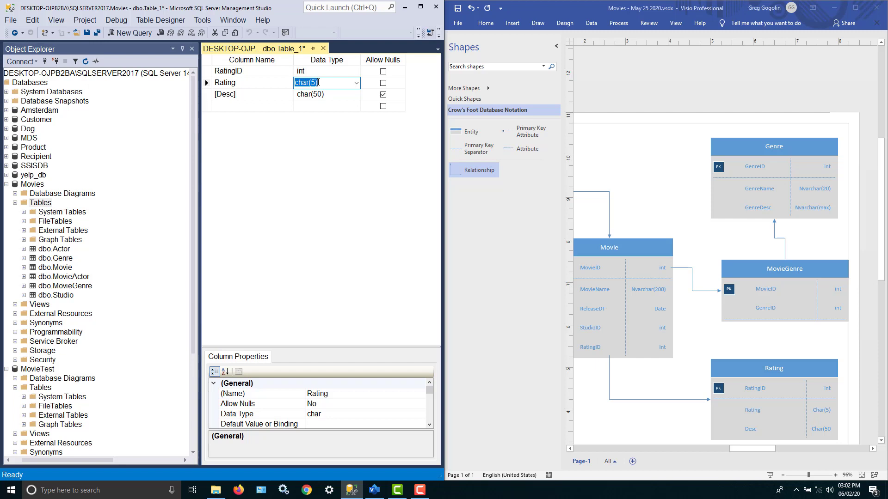
mouse_move(398, 90)
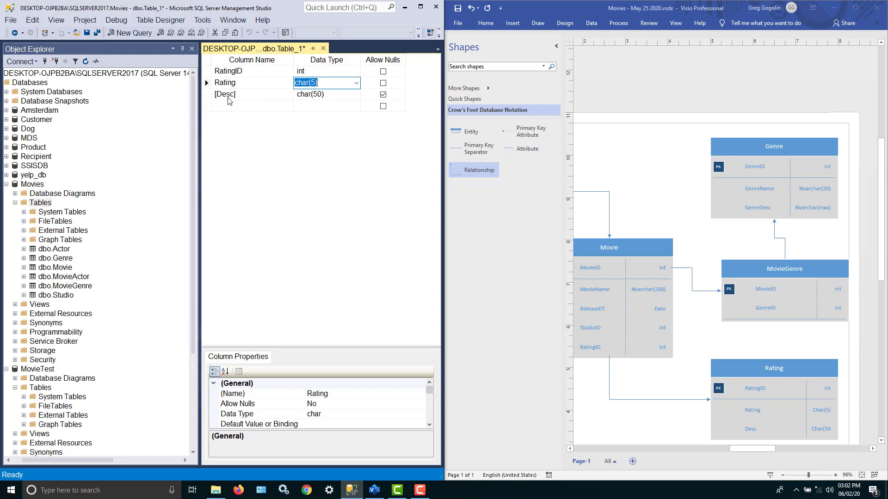
mouse_move(246, 98)
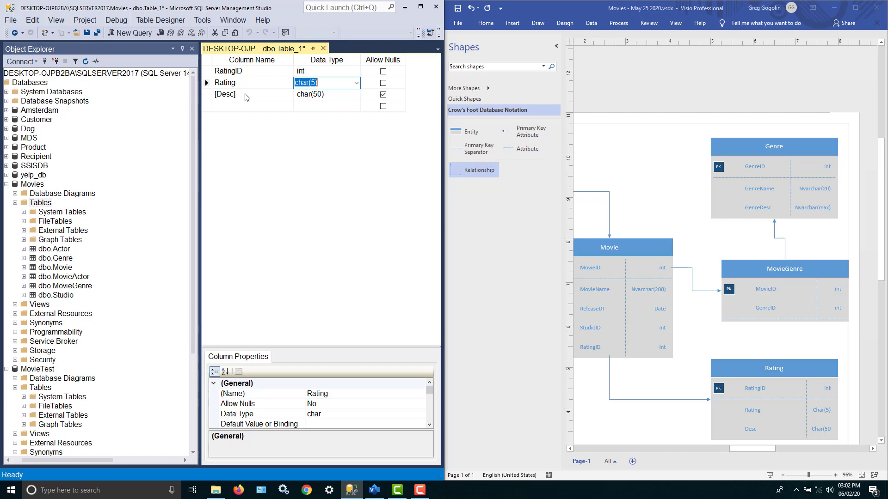
mouse_move(738, 433)
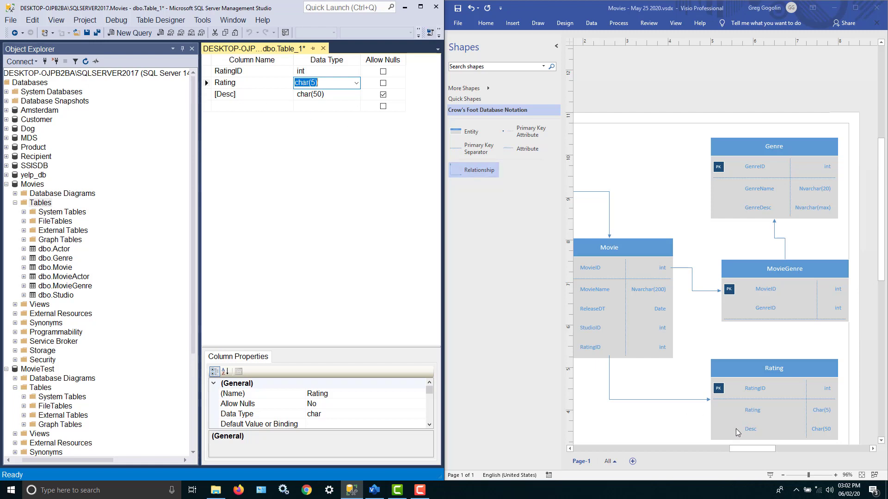
mouse_move(756, 430)
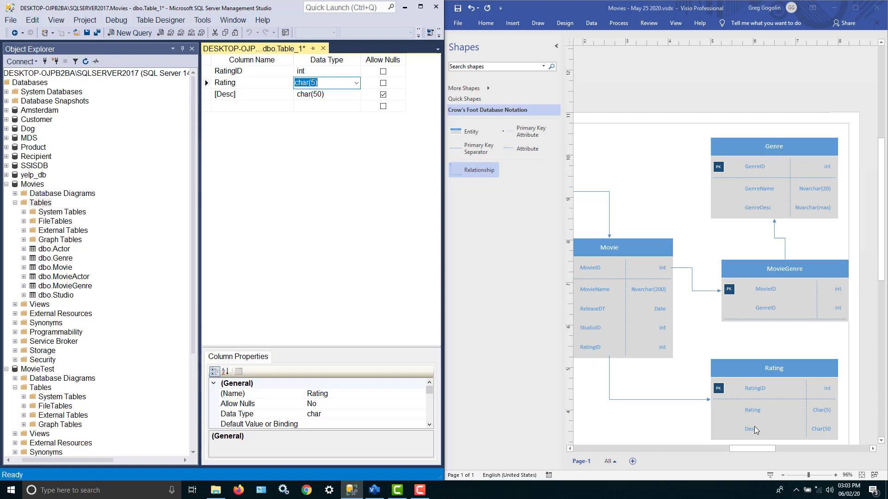
mouse_move(338, 61)
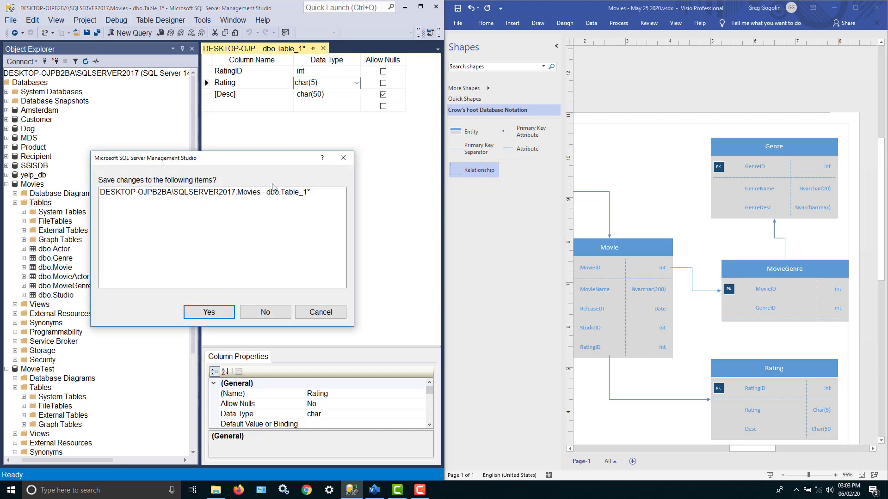
- Save the new table under the name Rating and close its designer
left_click(208, 312)
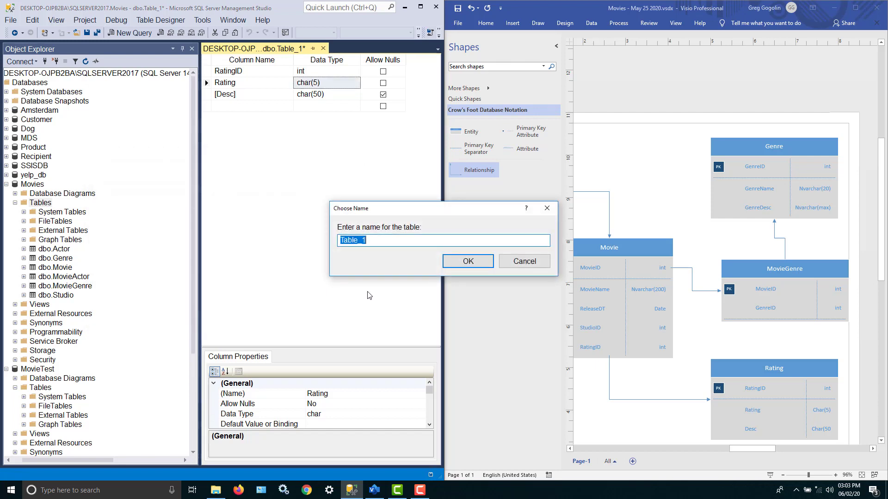
type("RAtin")
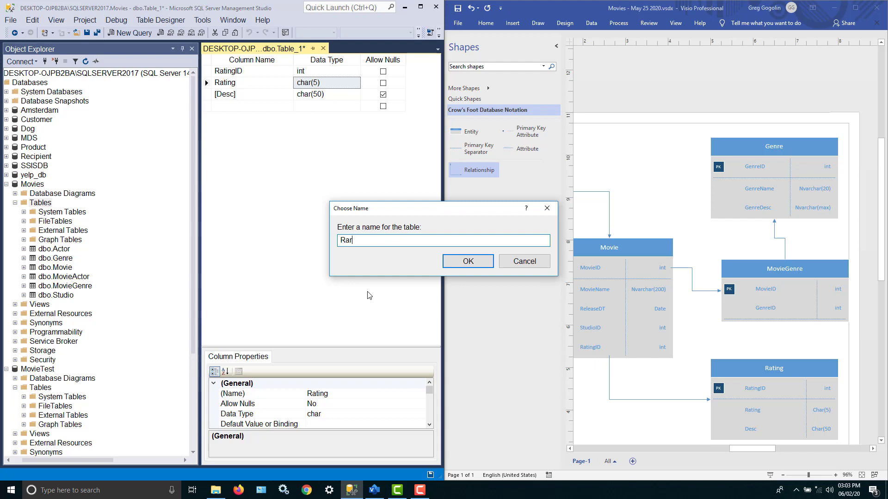
left_click(524, 261)
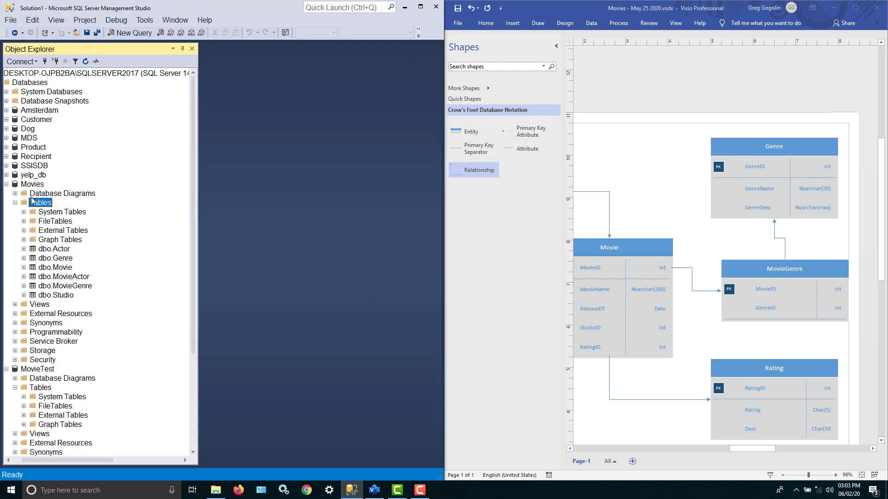
- Refresh the Movies table list and review the full seven-entity Visio diagram
right_click(39, 202)
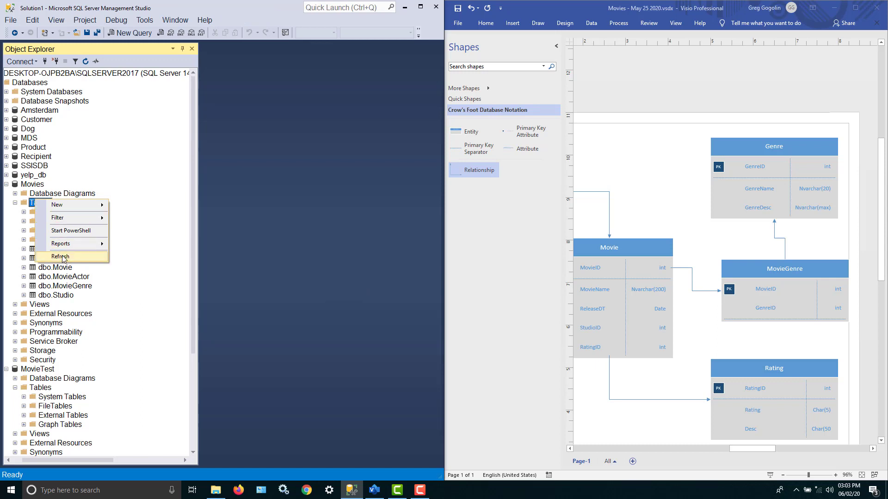
left_click(61, 256)
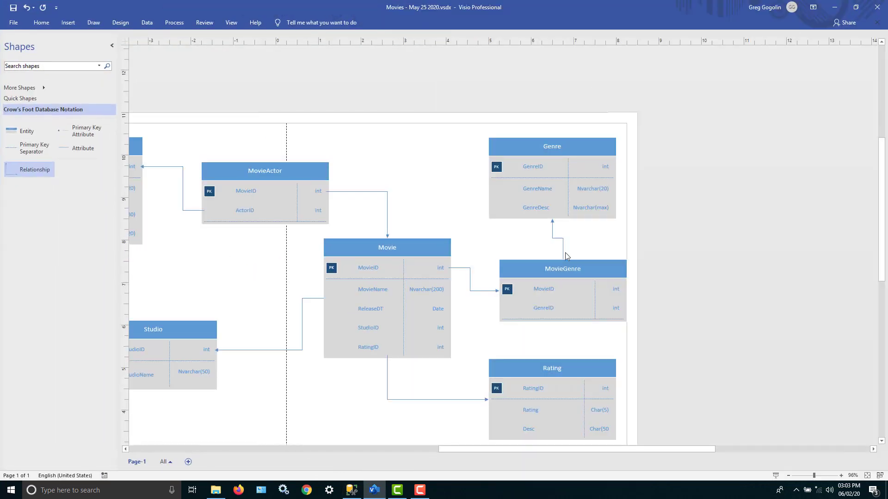
scroll("right", 3)
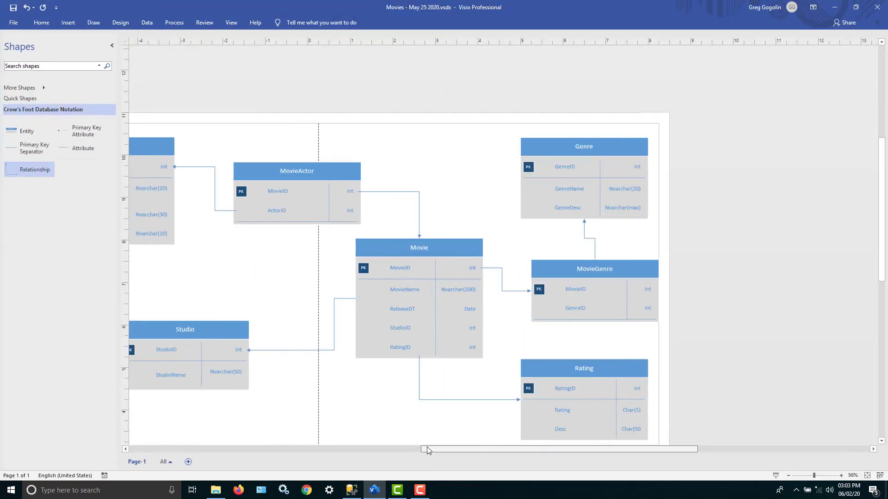
scroll("left", 3)
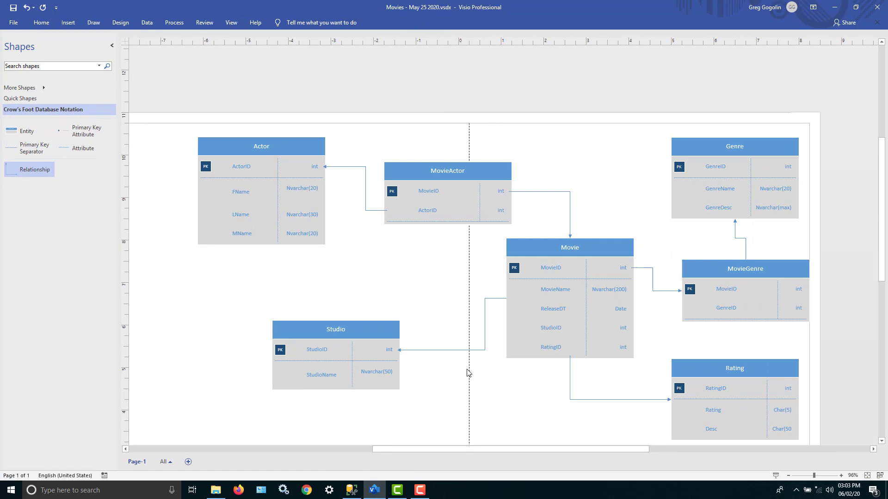